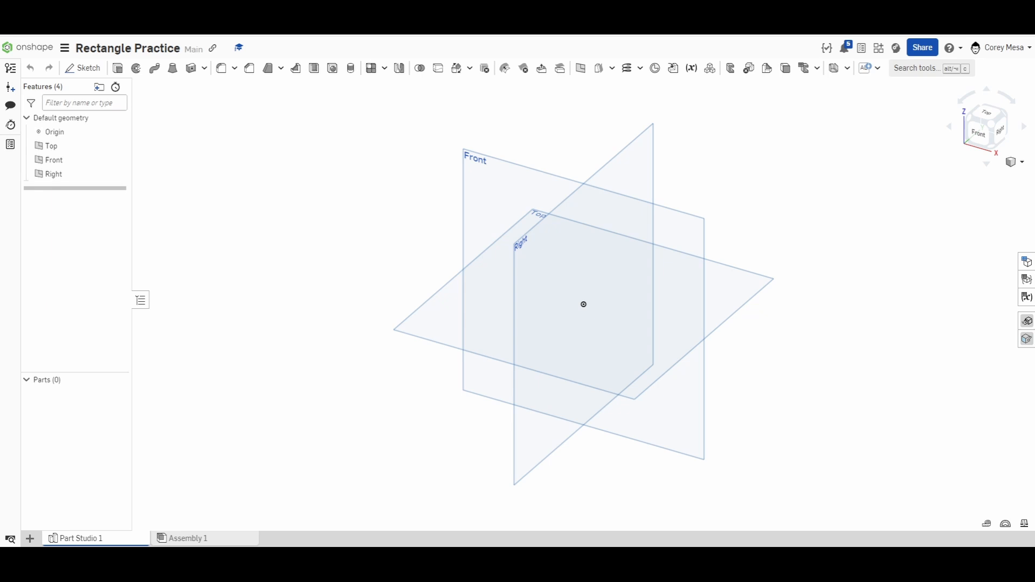
Start a new sketch on the Top plane, hide the default planes, and view it straight on
key(shift+s)
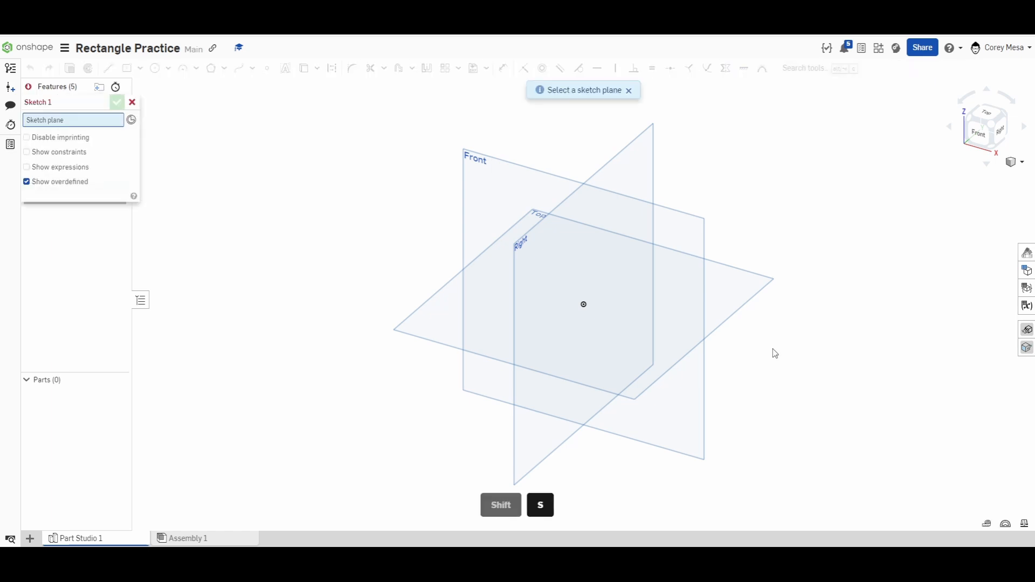
mouse_move(349, 320)
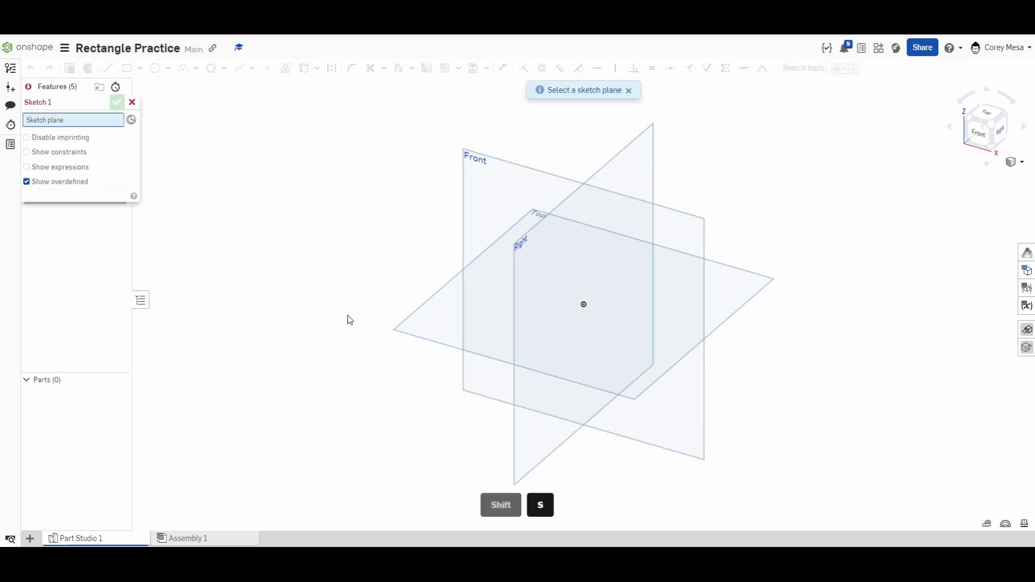
mouse_move(727, 292)
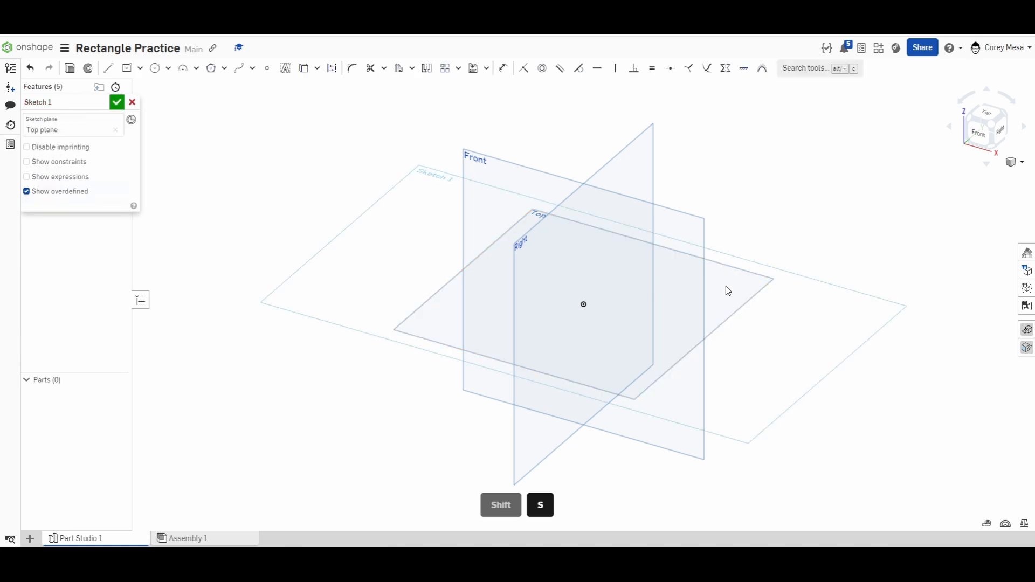
key(p)
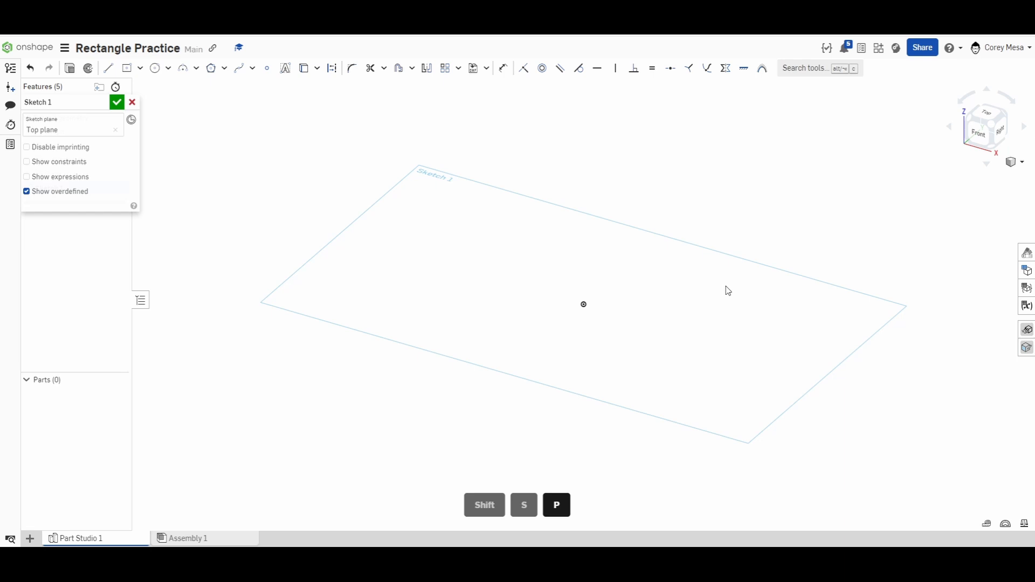
key(n)
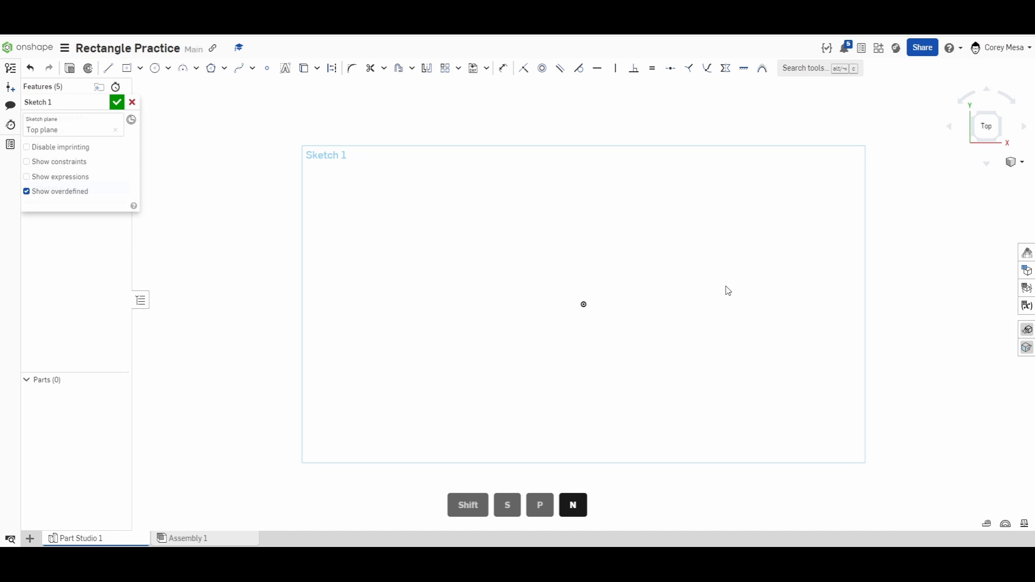
mouse_move(142, 71)
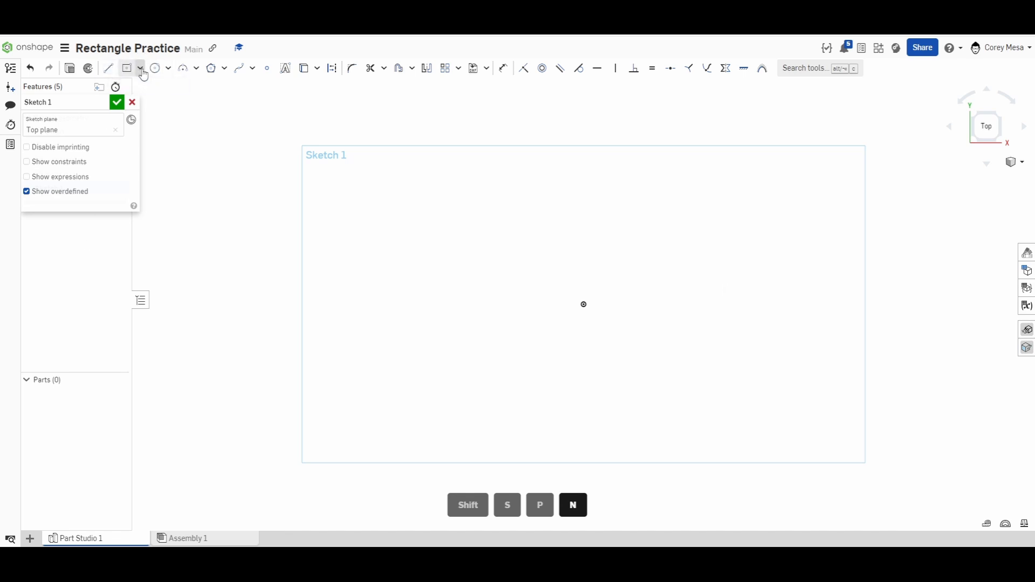
click(139, 68)
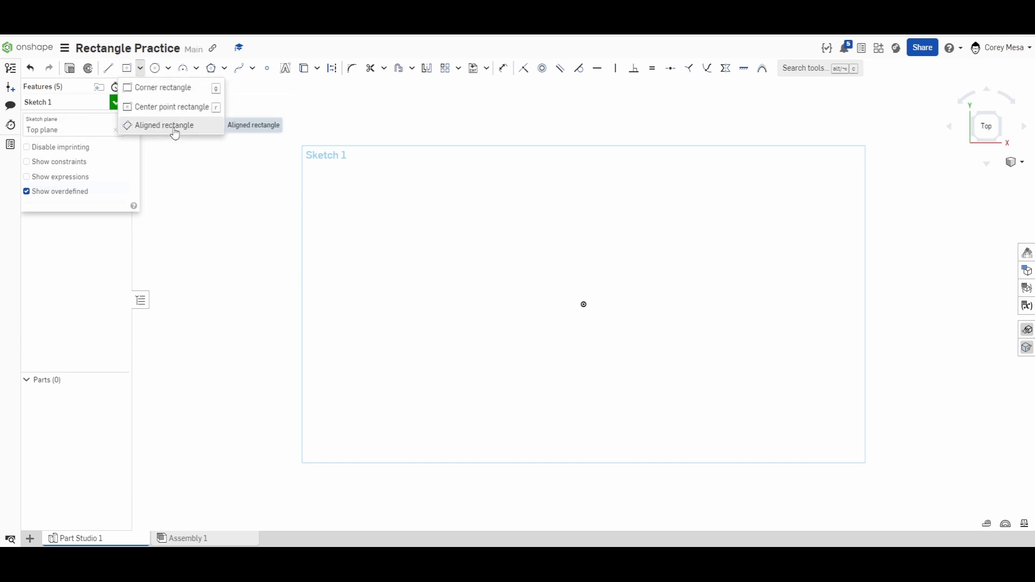
mouse_move(205, 137)
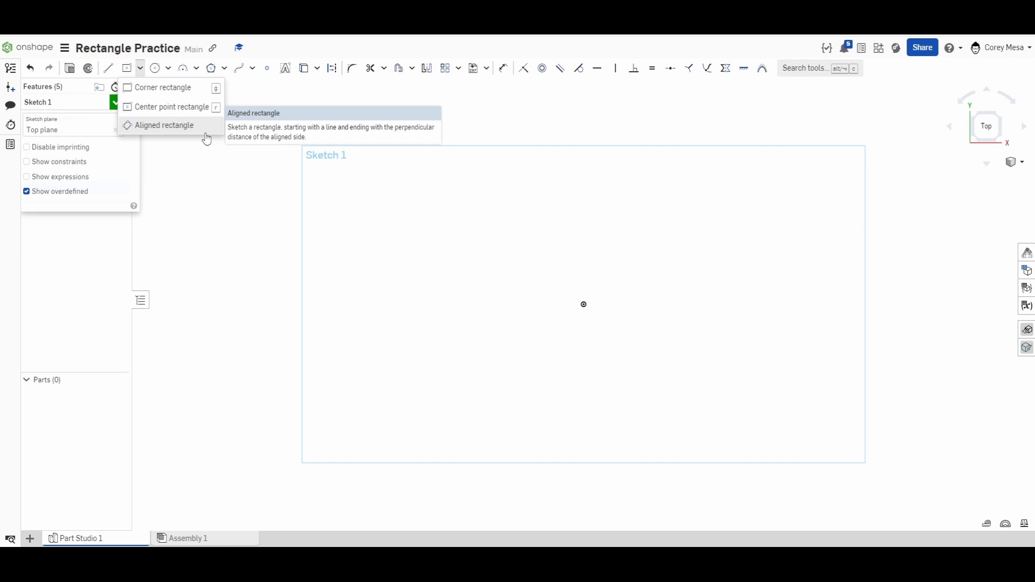
mouse_move(141, 68)
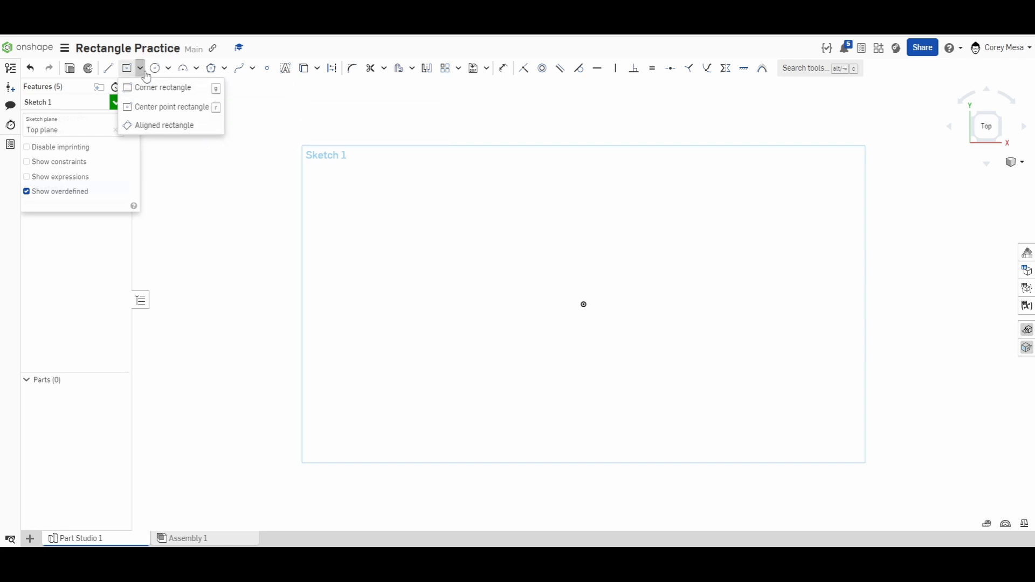
click(370, 323)
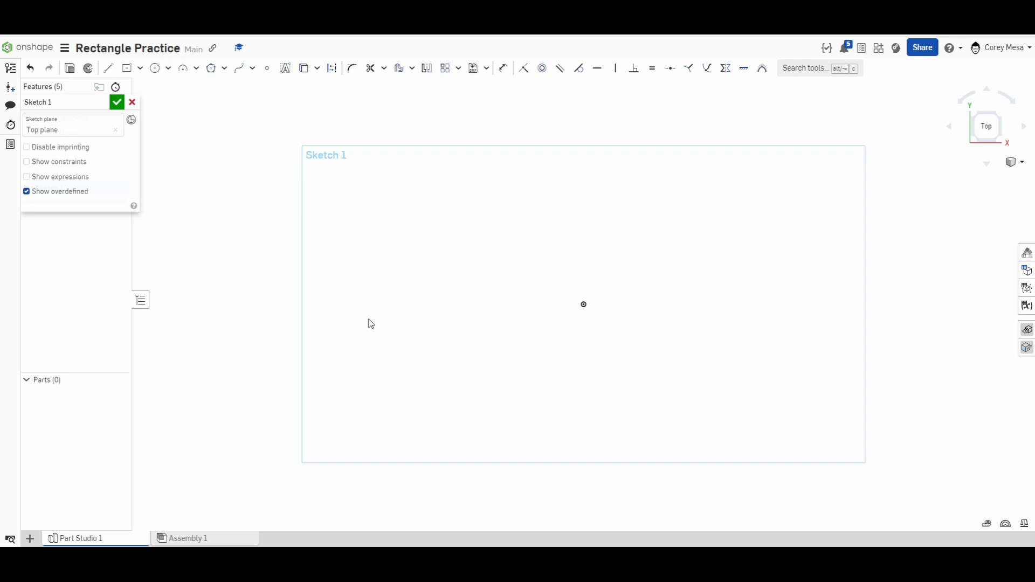
Draw a corner rectangle dimensioned 2.5 high by 4.25 wide
key(g)
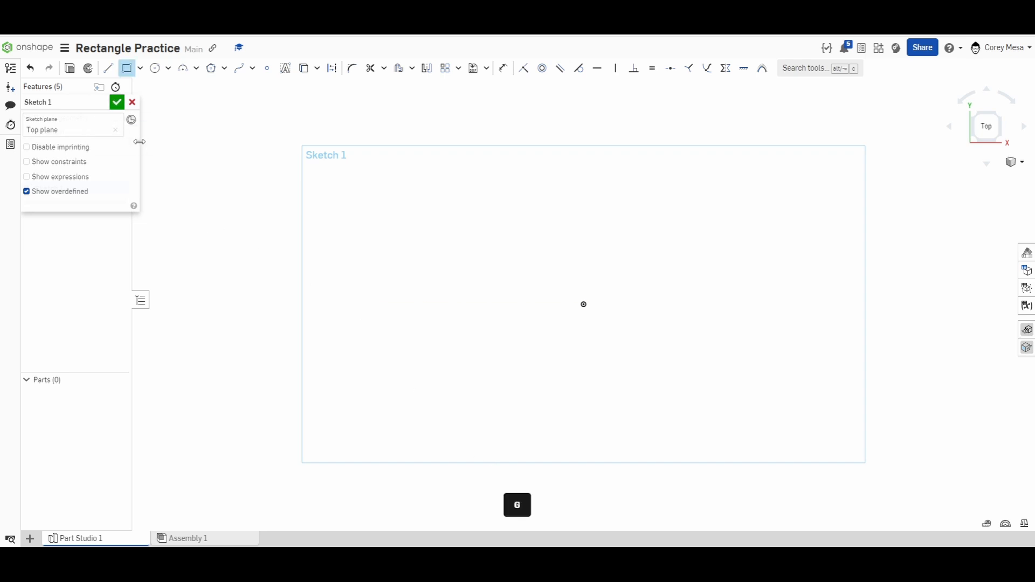
mouse_move(391, 194)
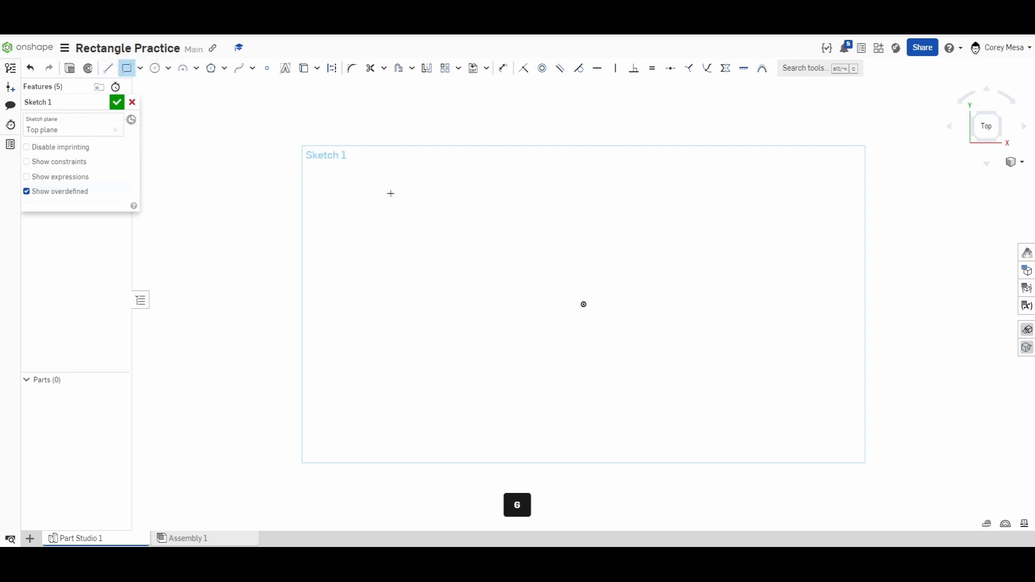
mouse_move(537, 255)
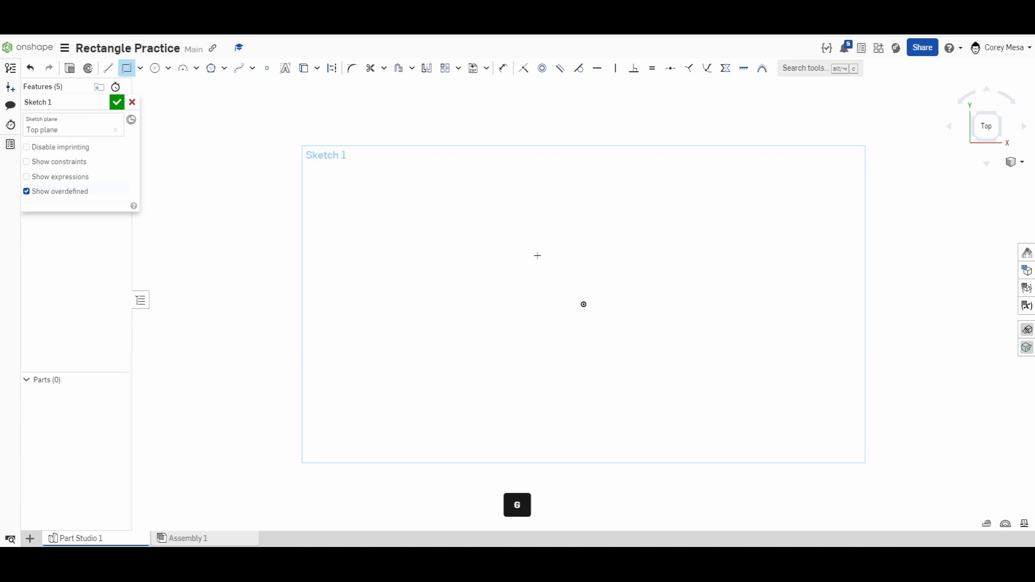
mouse_move(273, 226)
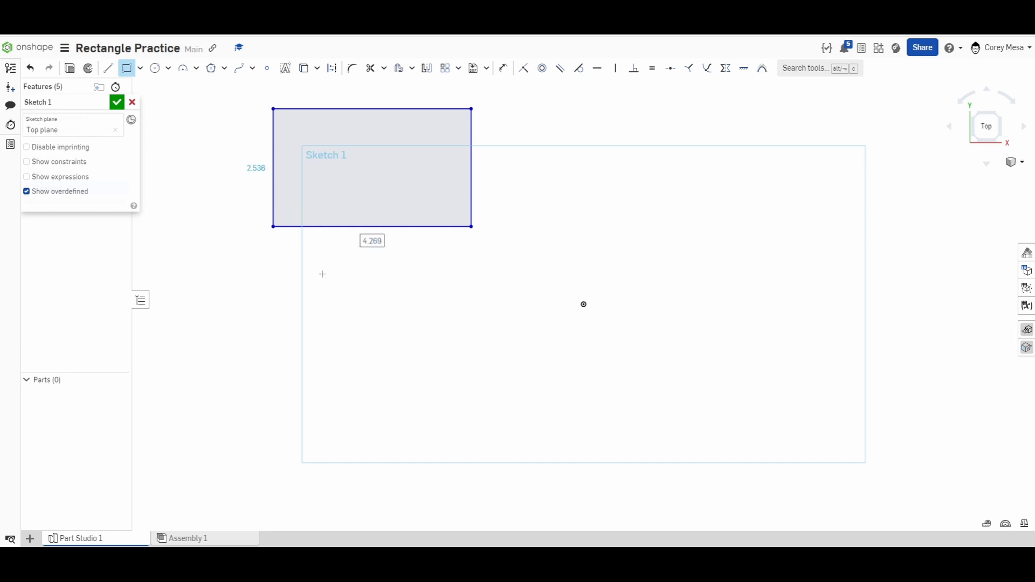
mouse_move(303, 264)
text(2.53)
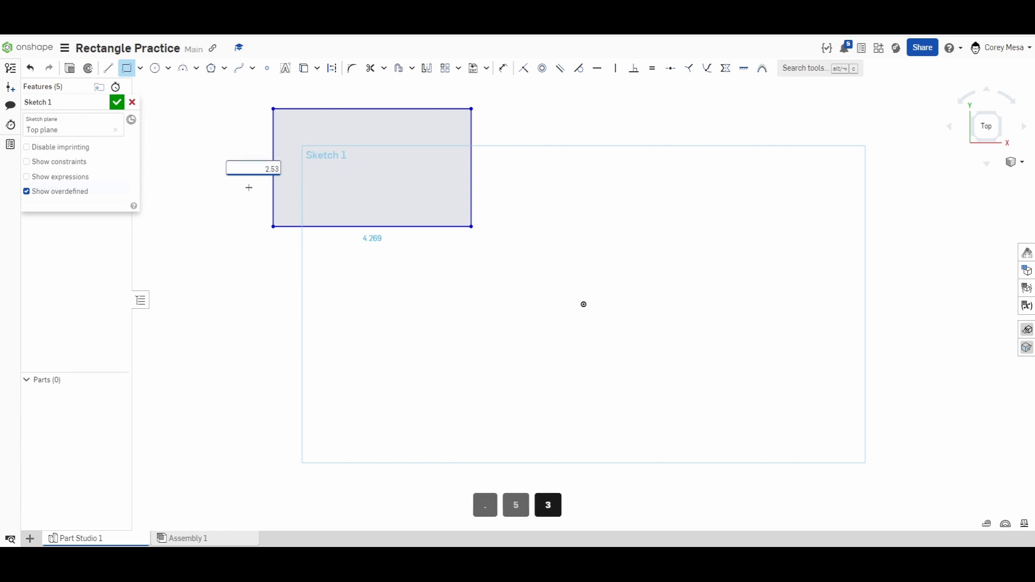
key(Backspace)
text(4.25)
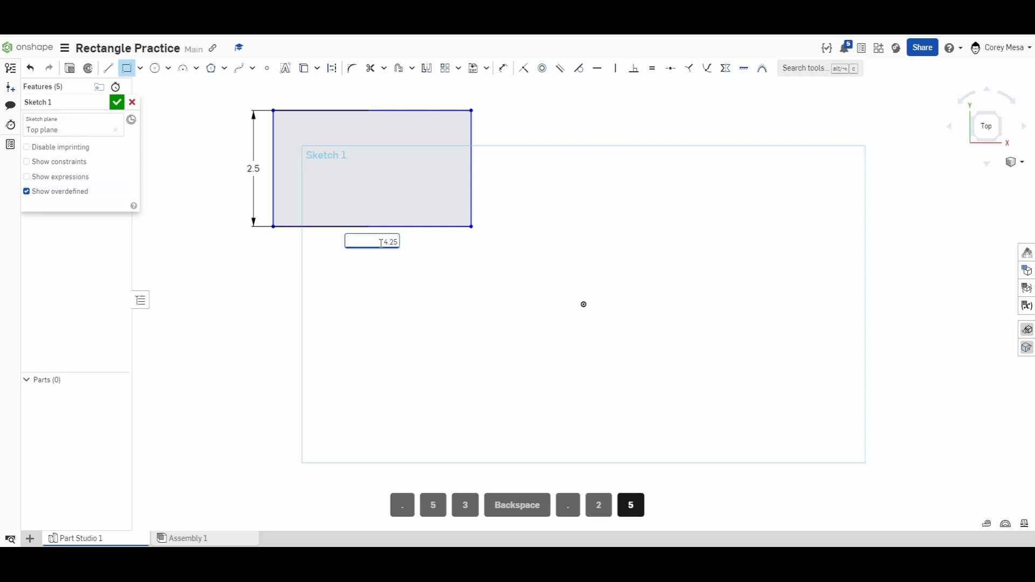
key(Return)
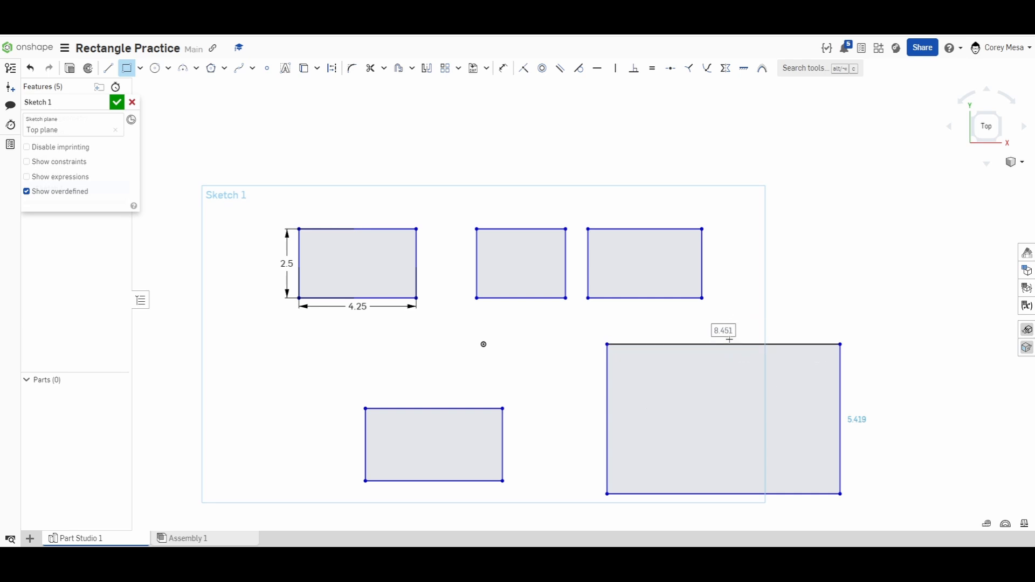
mouse_move(805, 399)
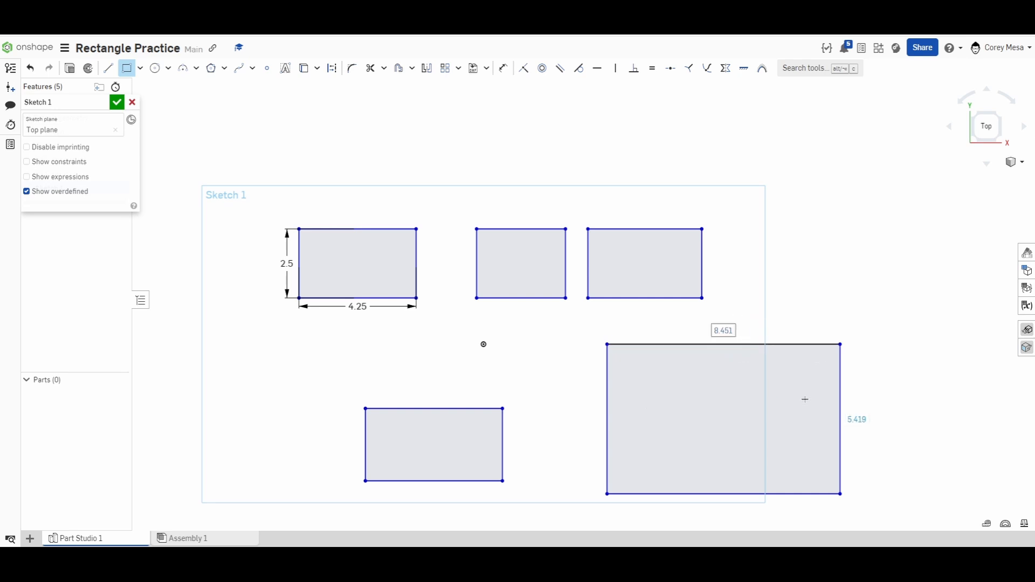
Finish the large tall corner rectangle, sized 5 wide by 8 high
click(857, 419)
text(8)
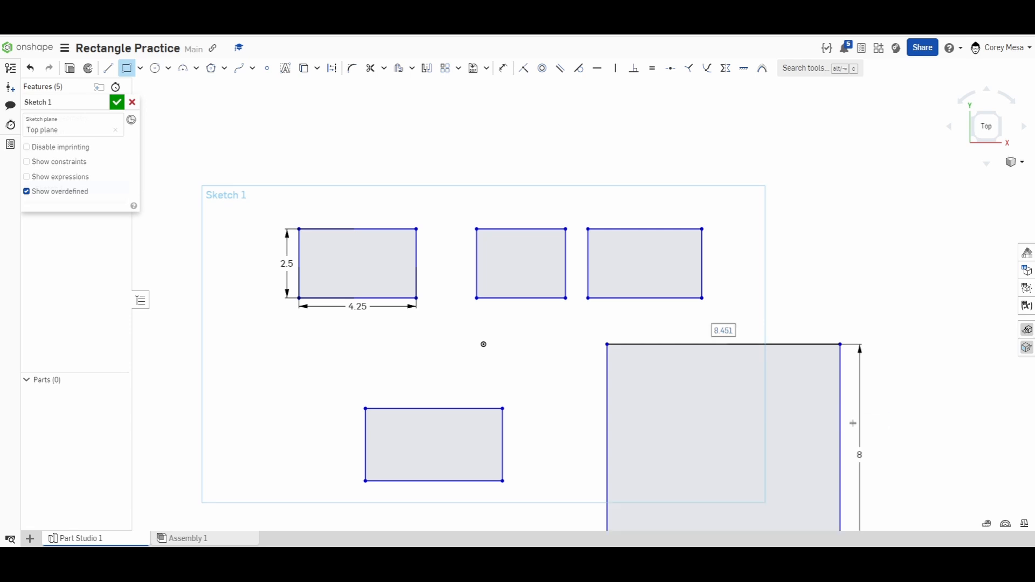
mouse_move(733, 321)
text(5)
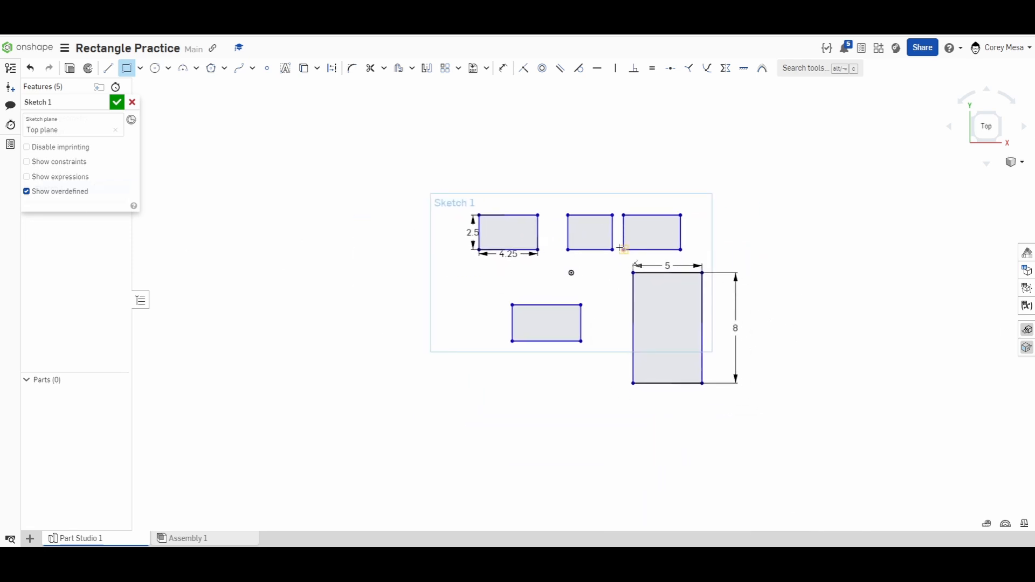
mouse_move(487, 193)
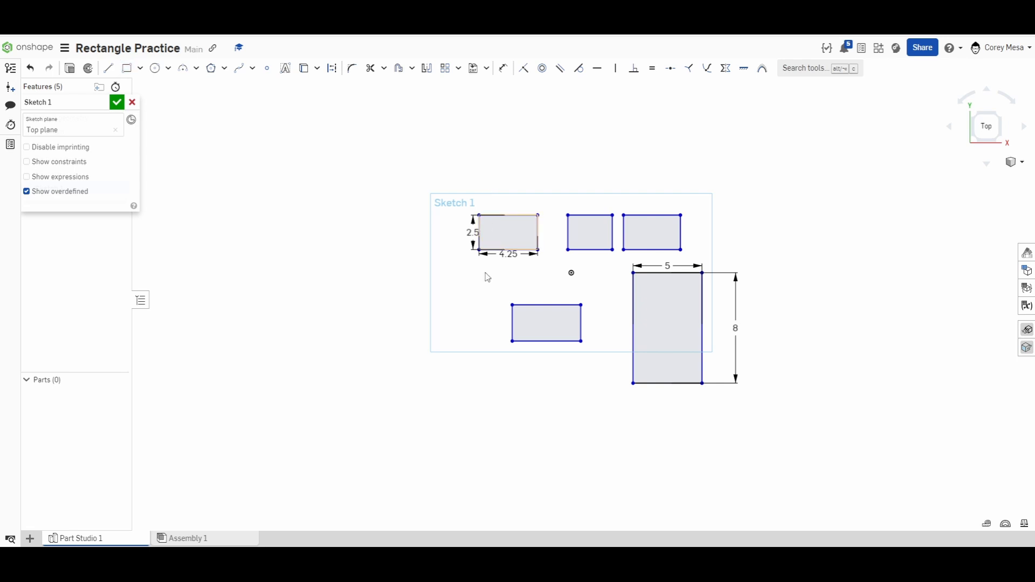
mouse_move(665, 333)
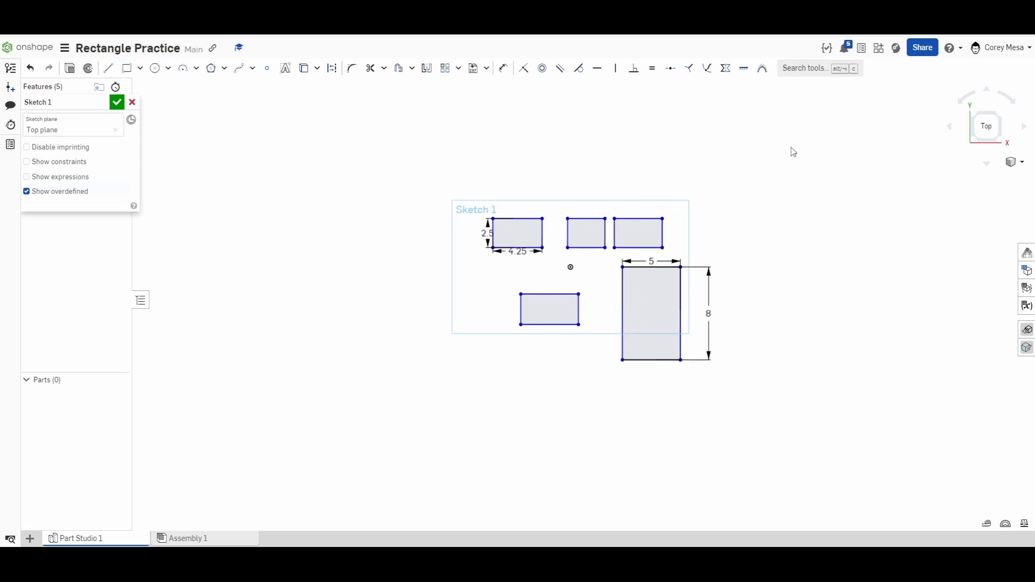
mouse_move(900, 137)
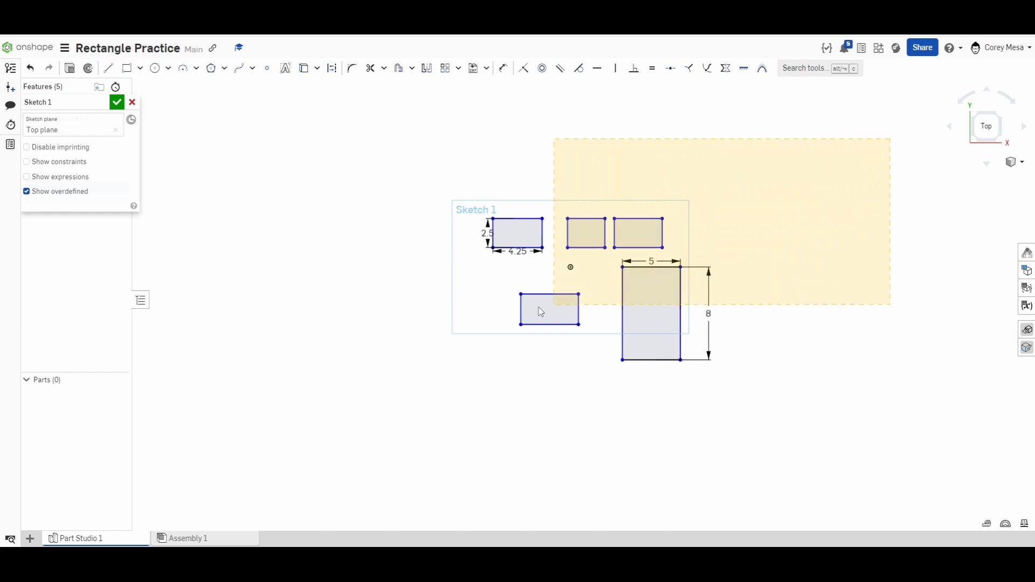
Window-select every rectangle and its dimensions, then delete them
click(847, 355)
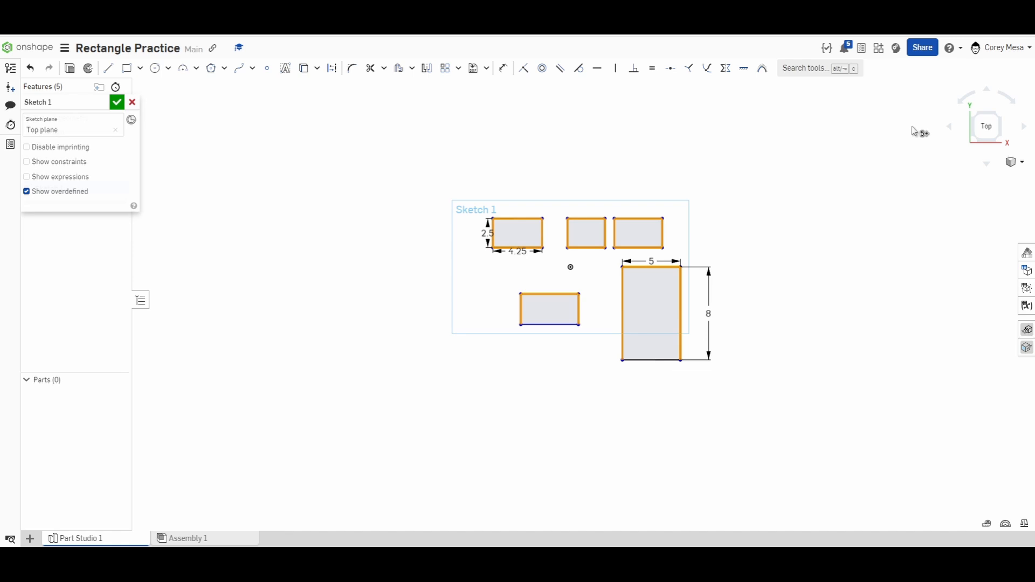
mouse_move(238, 116)
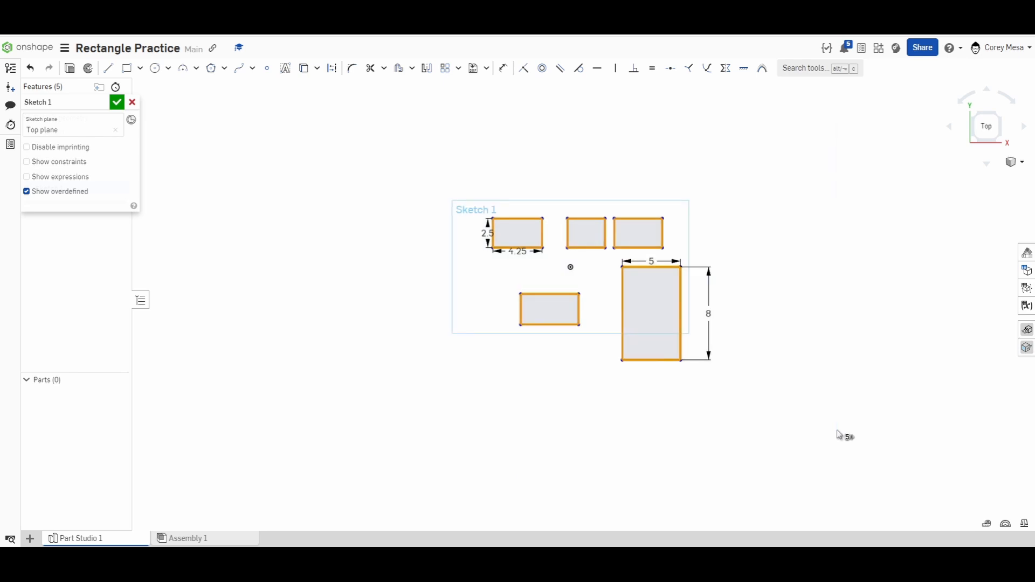
key(Backspace)
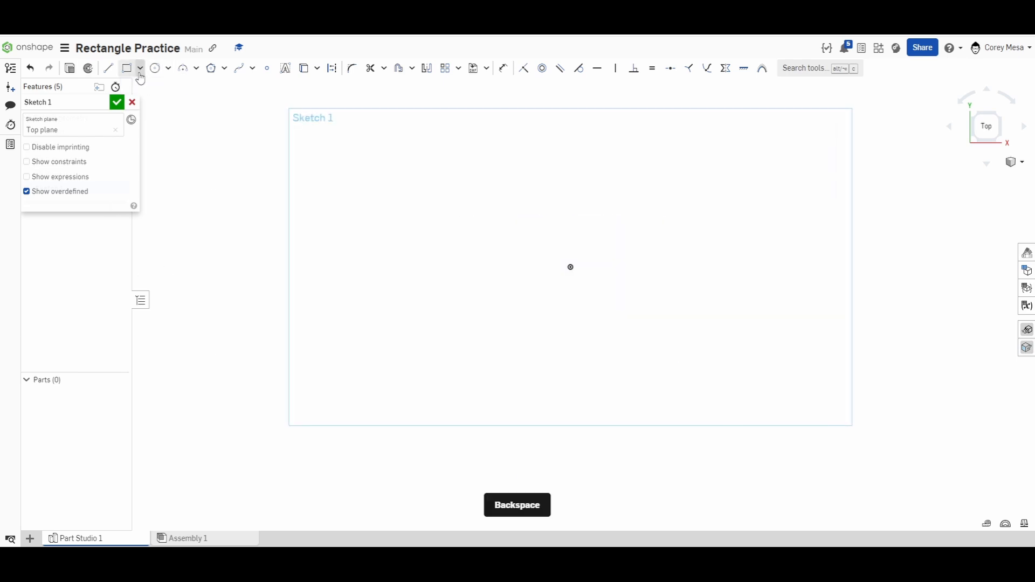
Switch to center-point rectangles and draw the first square on the left
click(139, 68)
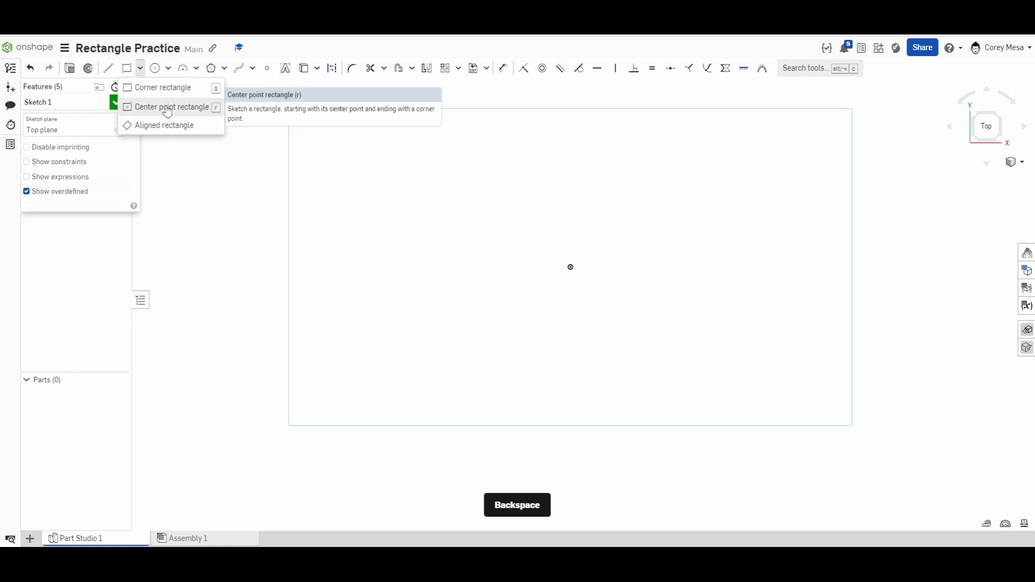
click(174, 106)
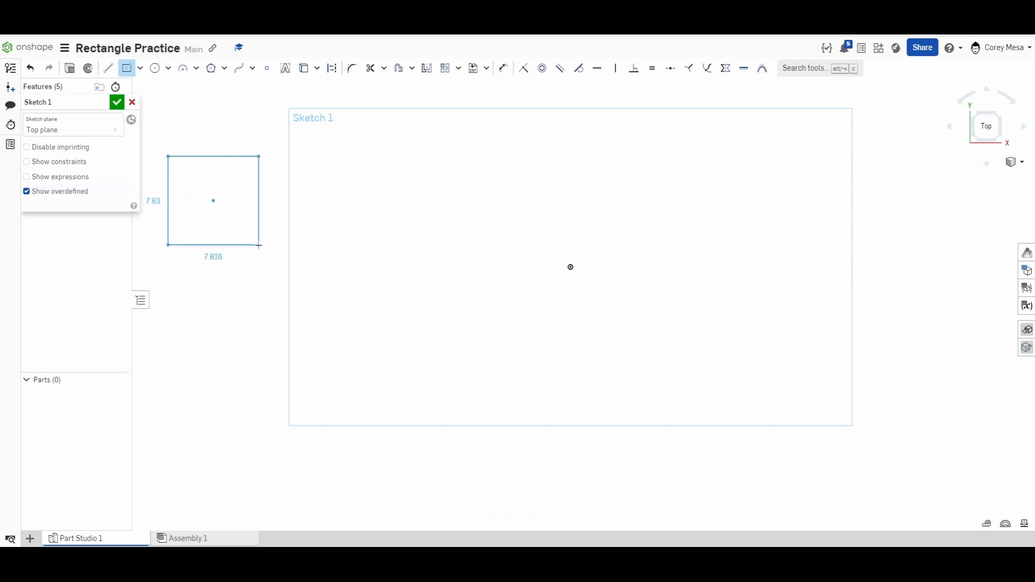
click(213, 200)
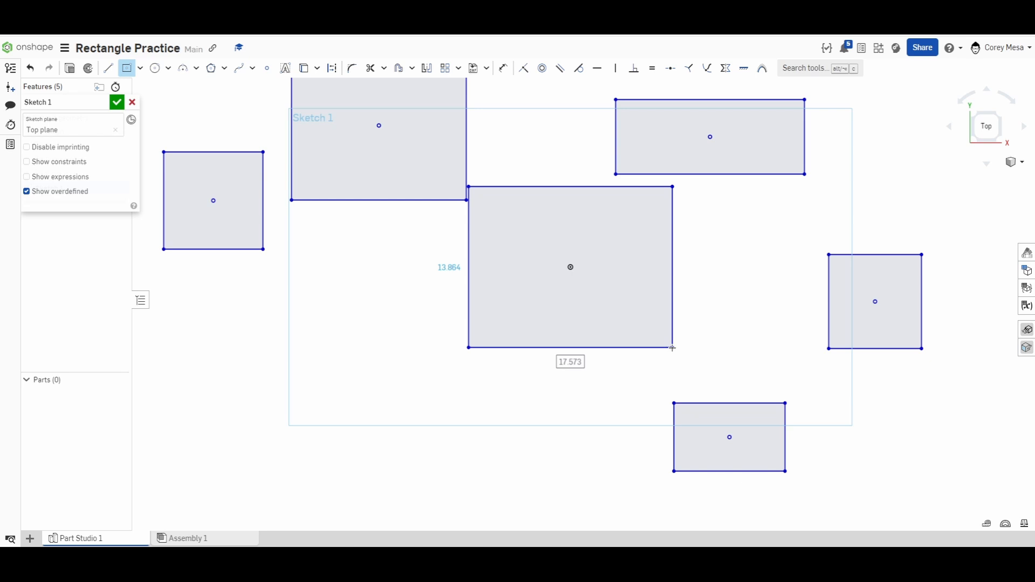
mouse_move(468, 314)
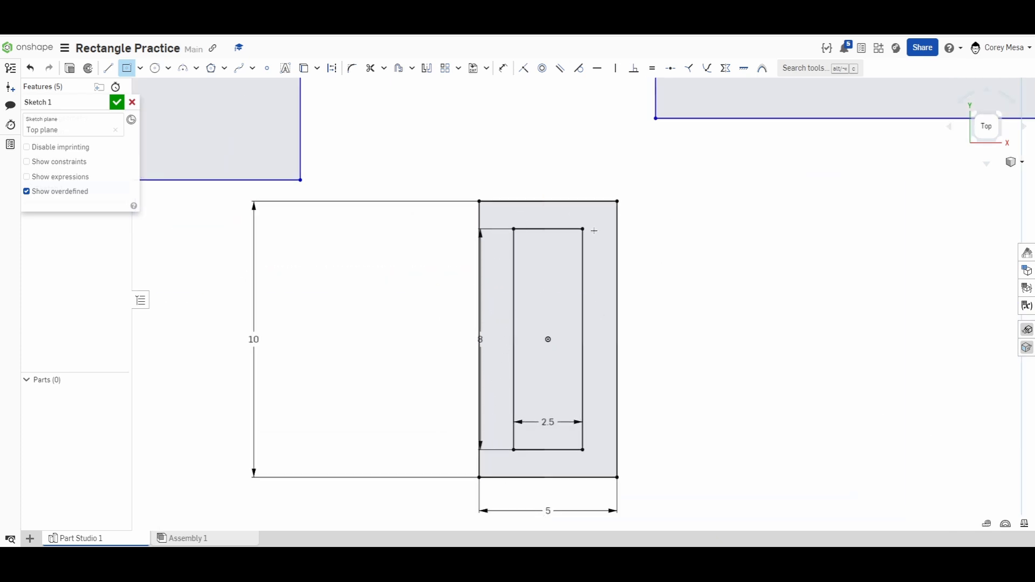
mouse_move(671, 395)
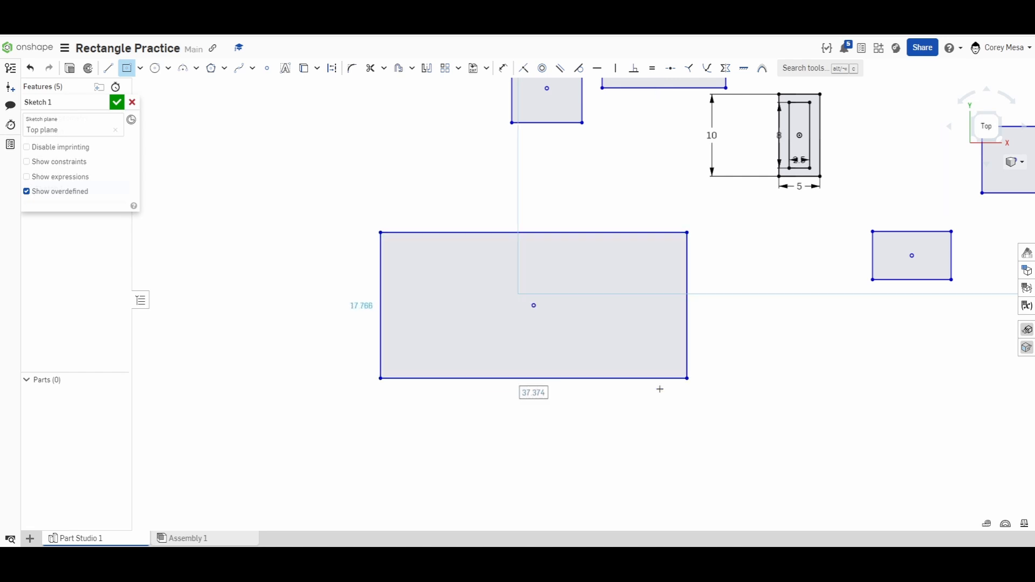
mouse_move(389, 432)
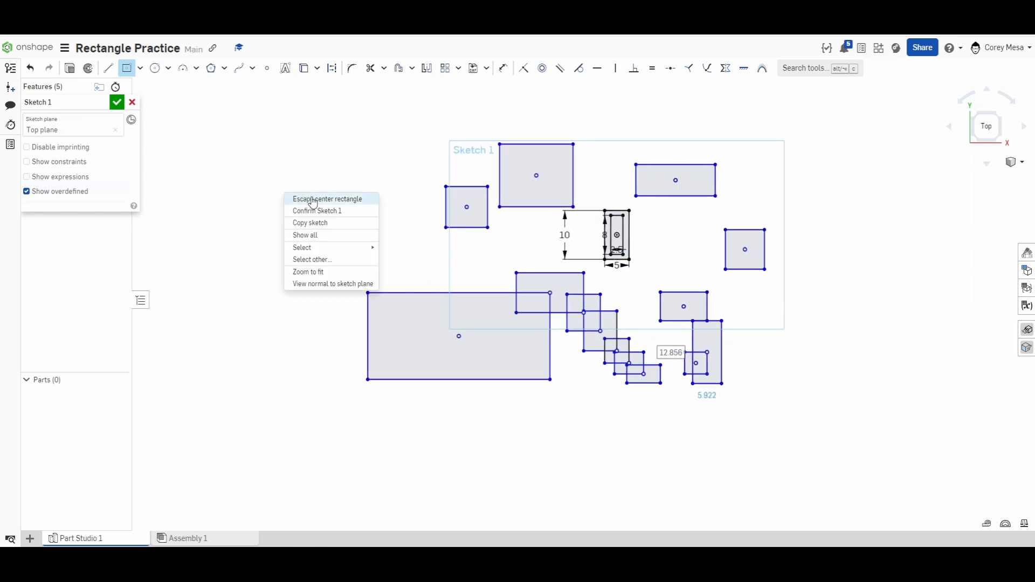
Exit the center rectangle tool, delete all rectangles, and begin drawing a triangle
click(329, 199)
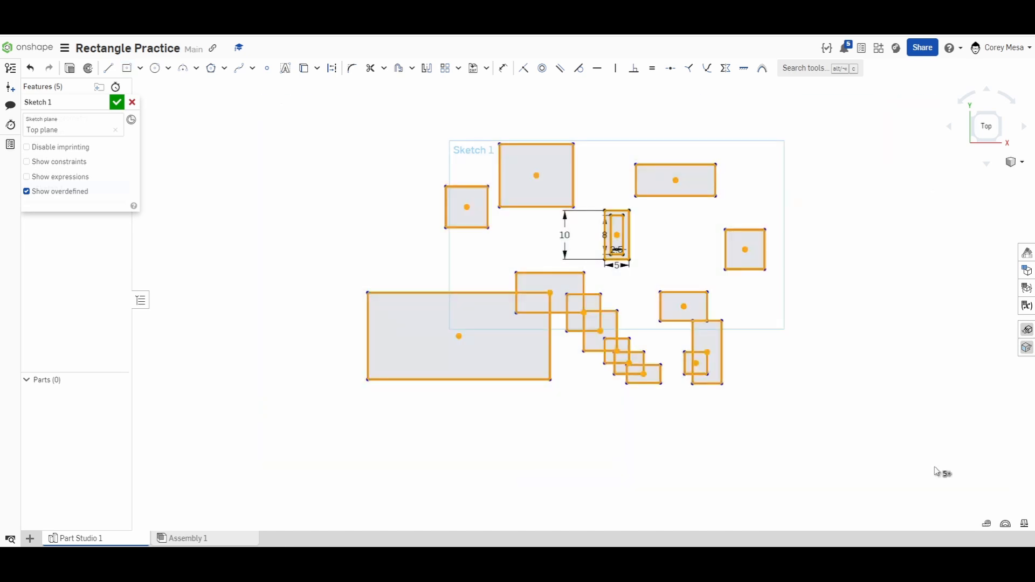
key(Backspace)
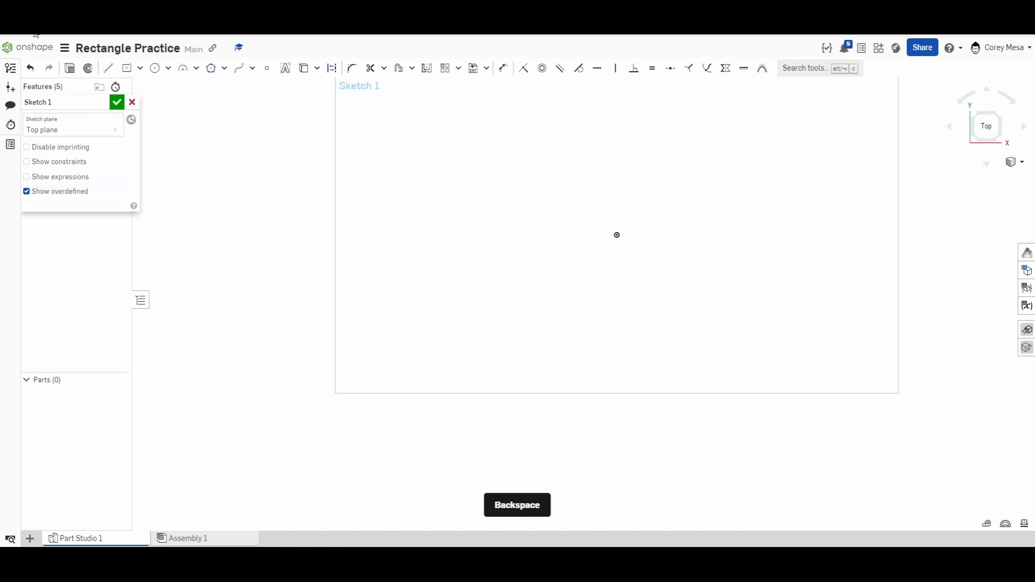
click(108, 68)
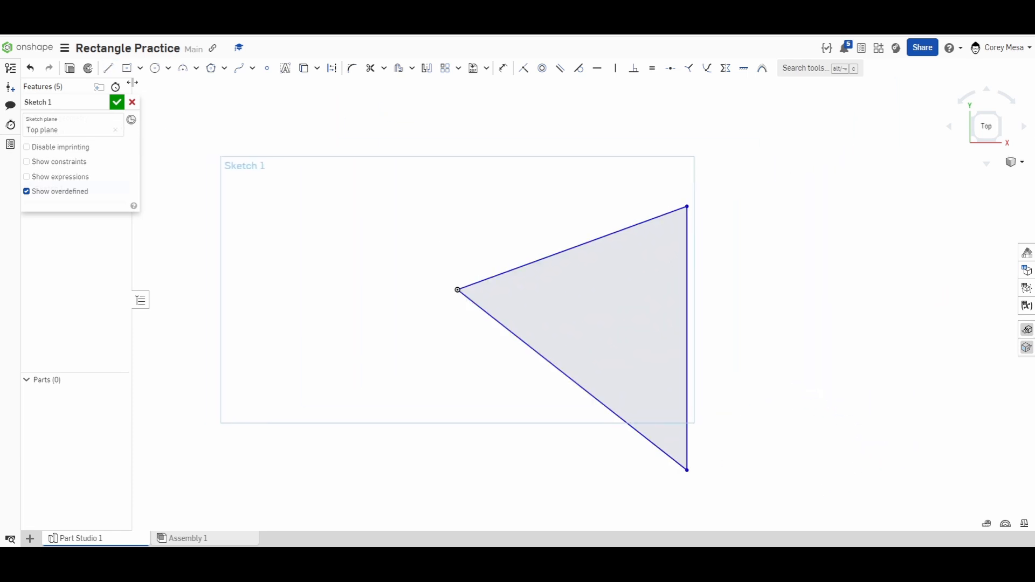
Choose Aligned rectangle from the rectangle type dropdown
click(139, 68)
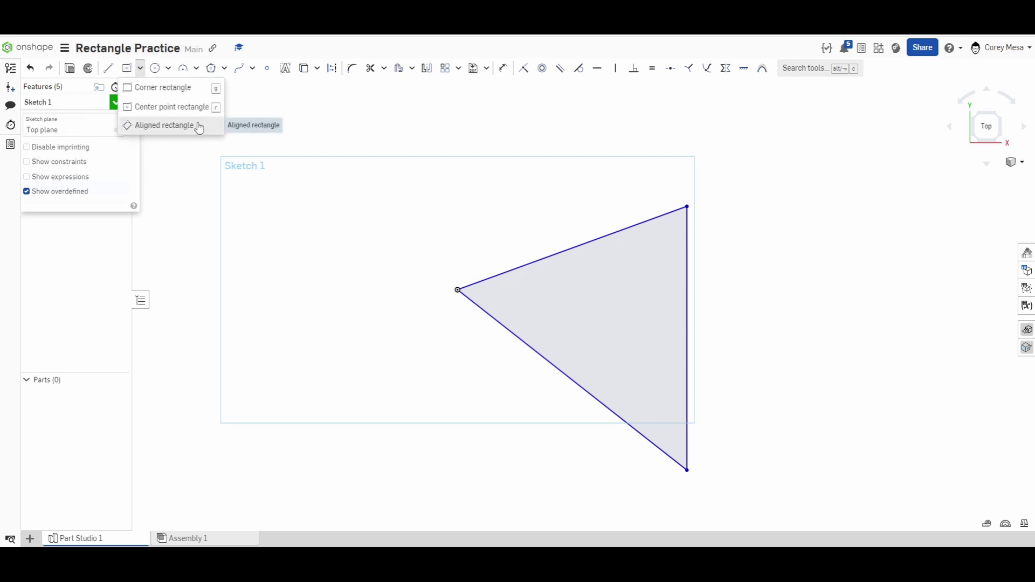
mouse_move(211, 135)
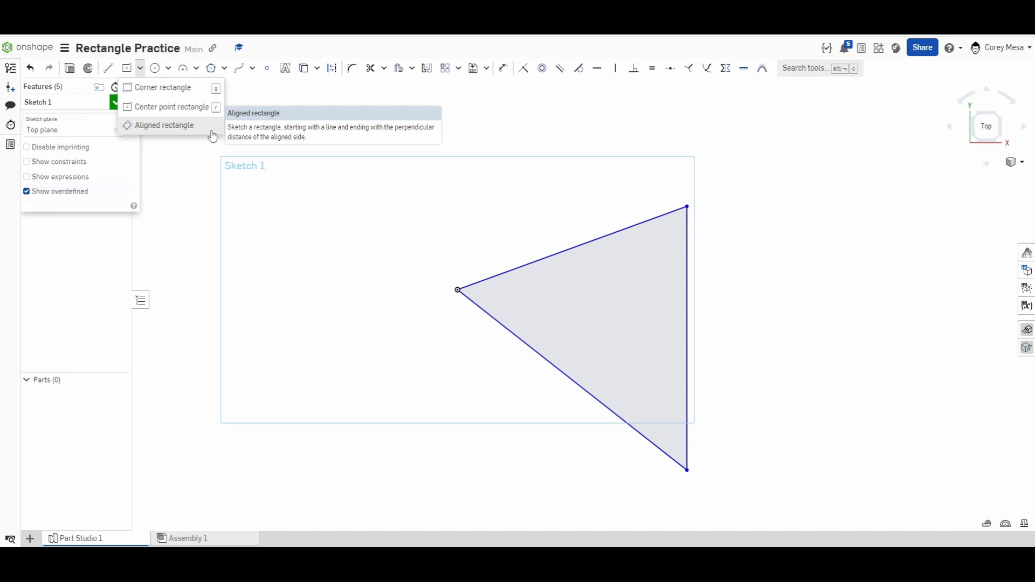
mouse_move(222, 132)
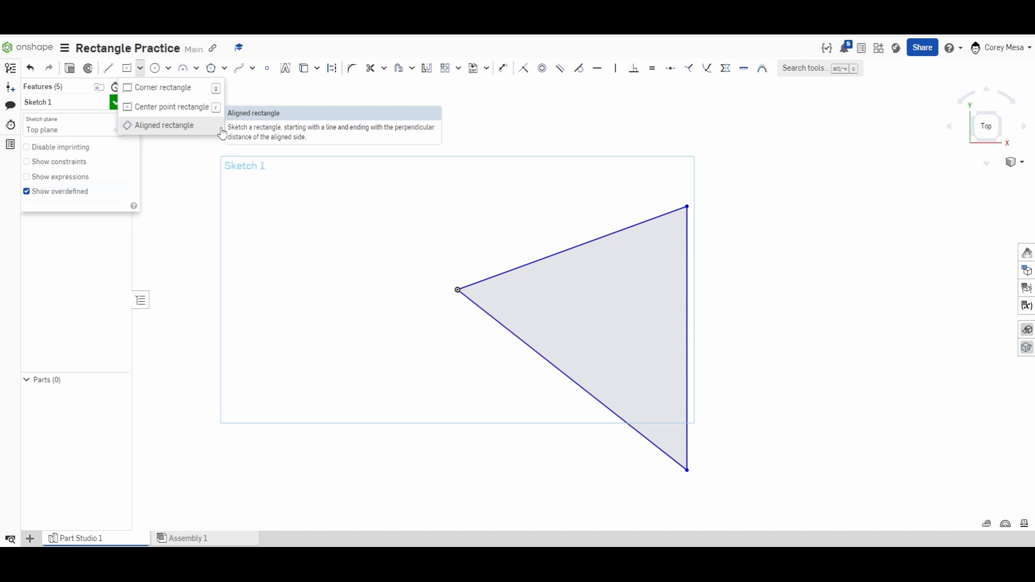
mouse_move(201, 131)
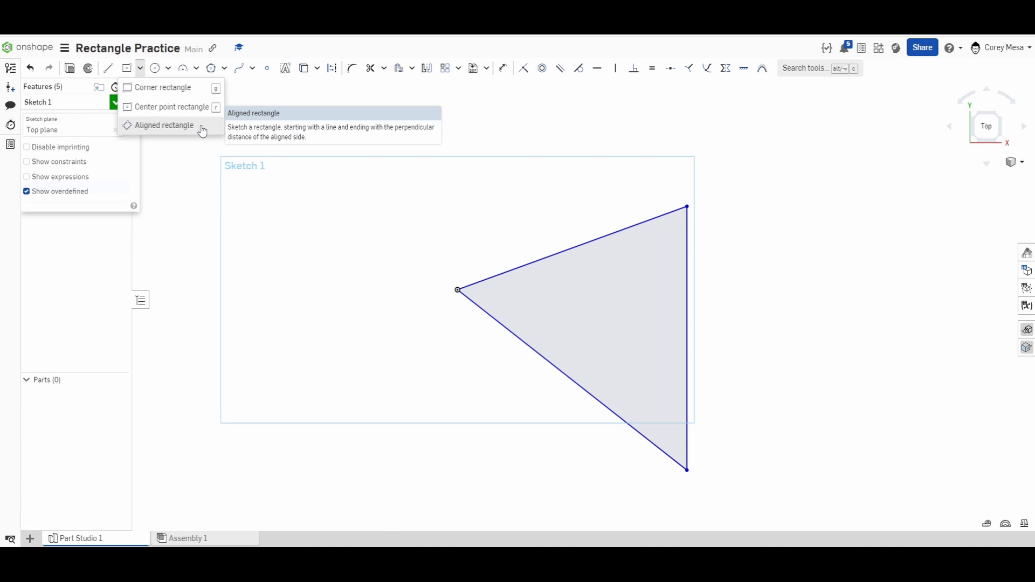
click(164, 126)
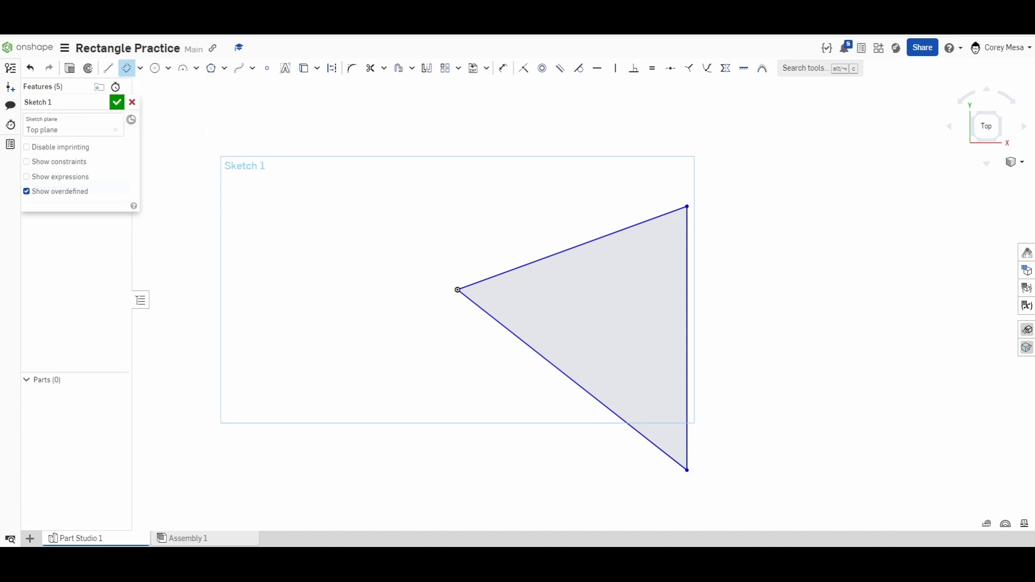
mouse_move(472, 305)
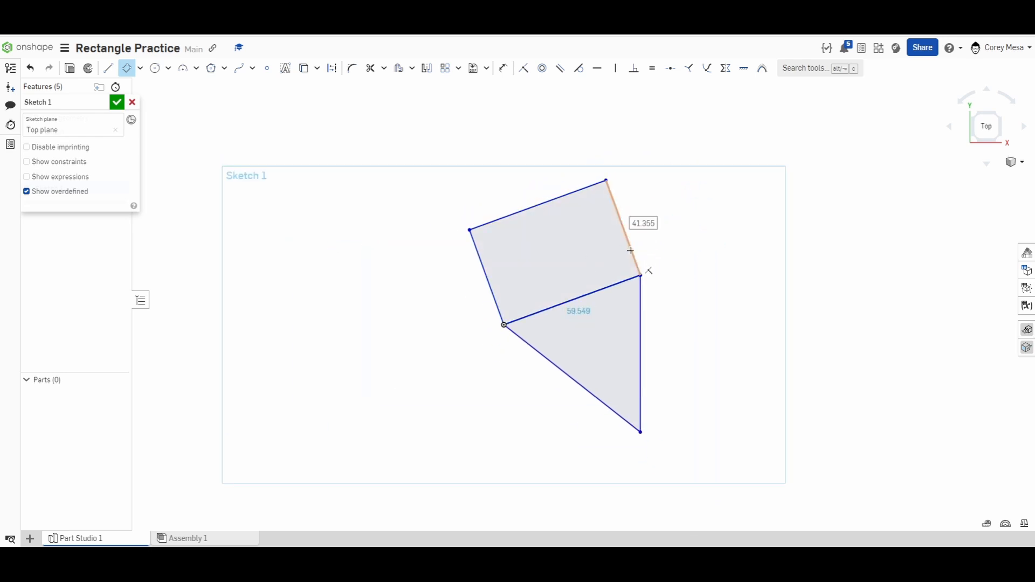
mouse_move(601, 293)
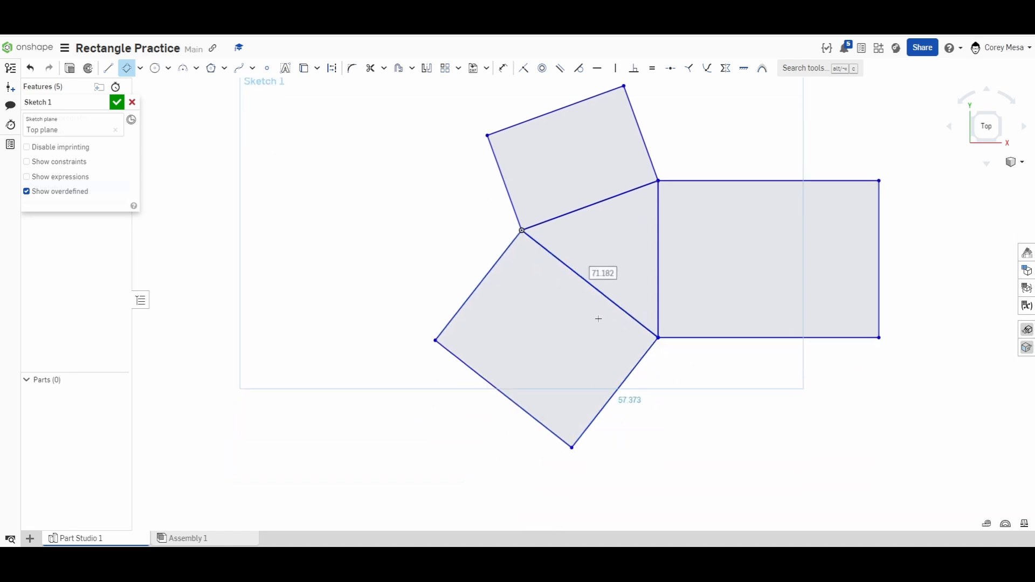
Zoom out while placing aligned squares on the triangle's sides
scroll(down, 3)
text(60)
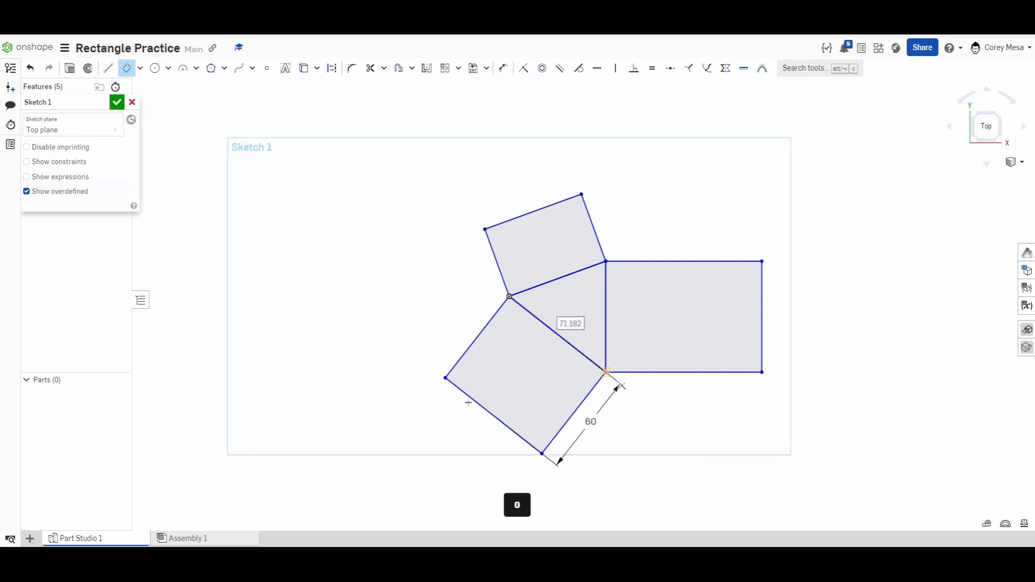
mouse_move(582, 194)
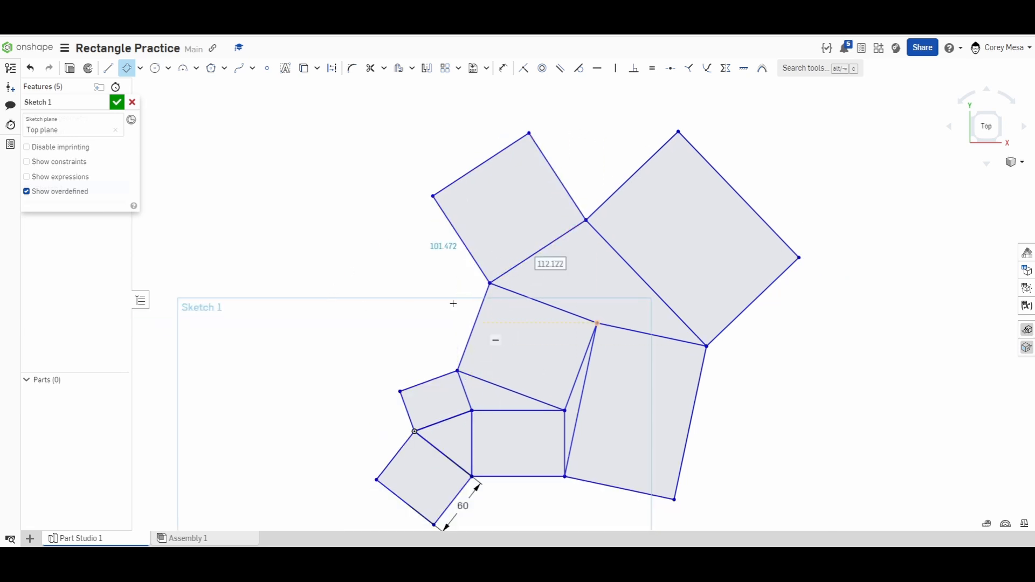
Set the large squares' edge dimensions to 100 and 150
double_click(443, 246)
text(100)
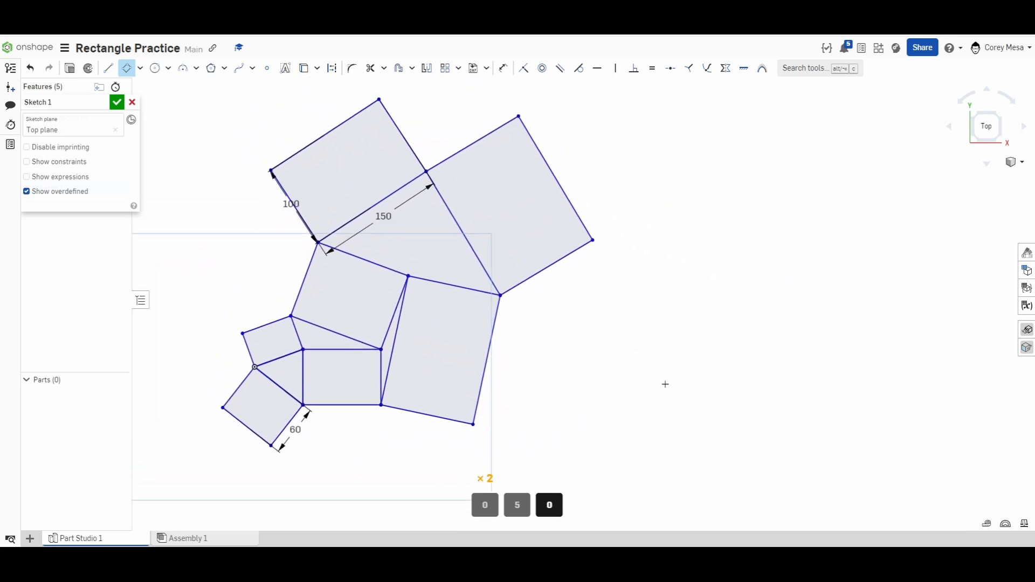
mouse_move(595, 333)
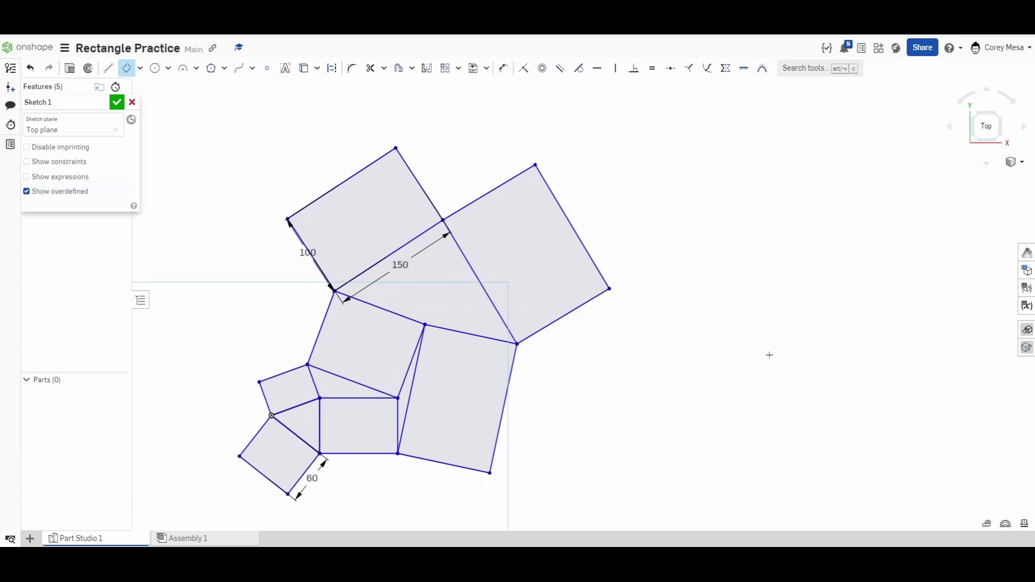
mouse_move(720, 335)
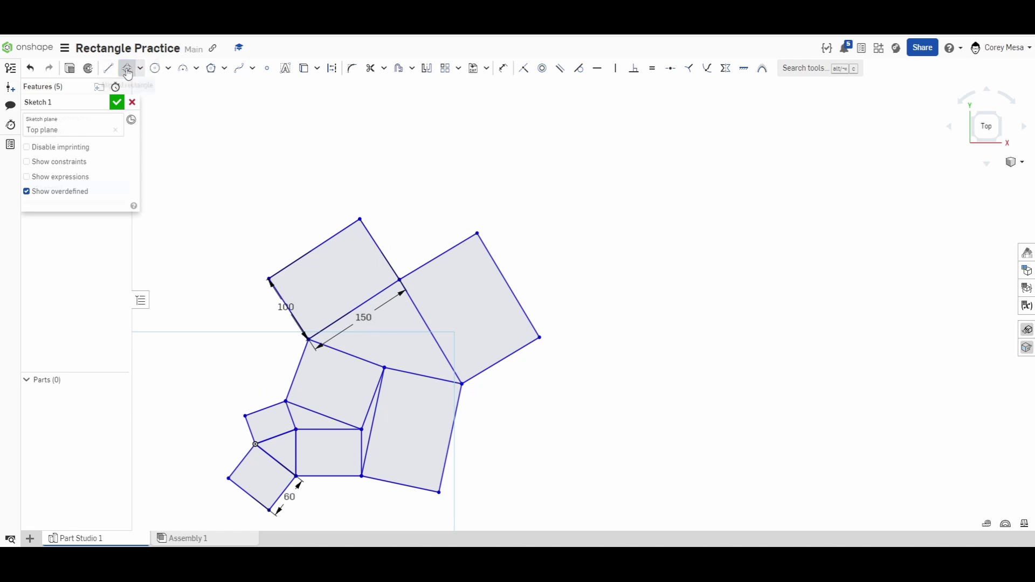
Draw a standalone corner rectangle in the empty upper-left area
click(108, 68)
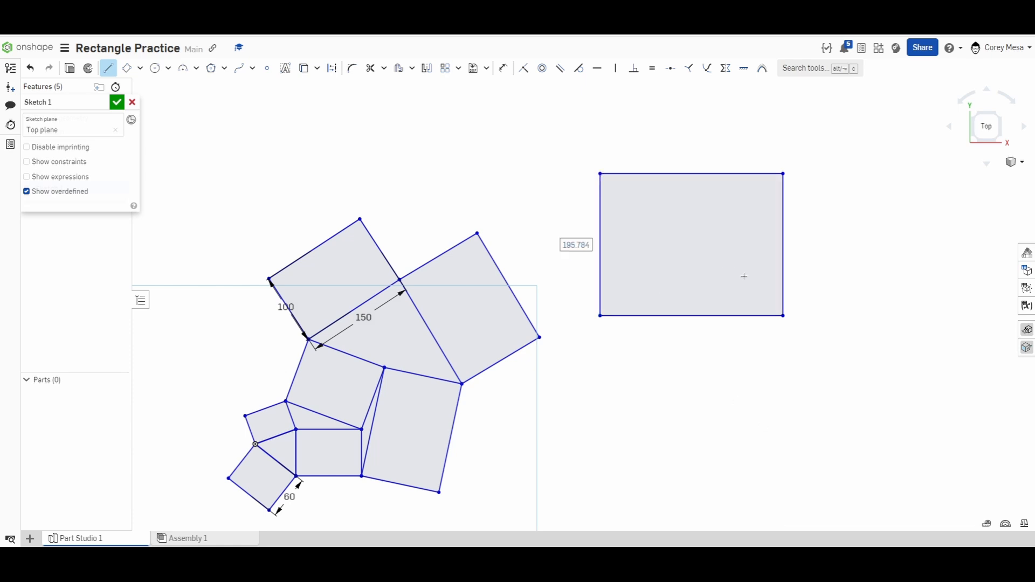
mouse_move(867, 242)
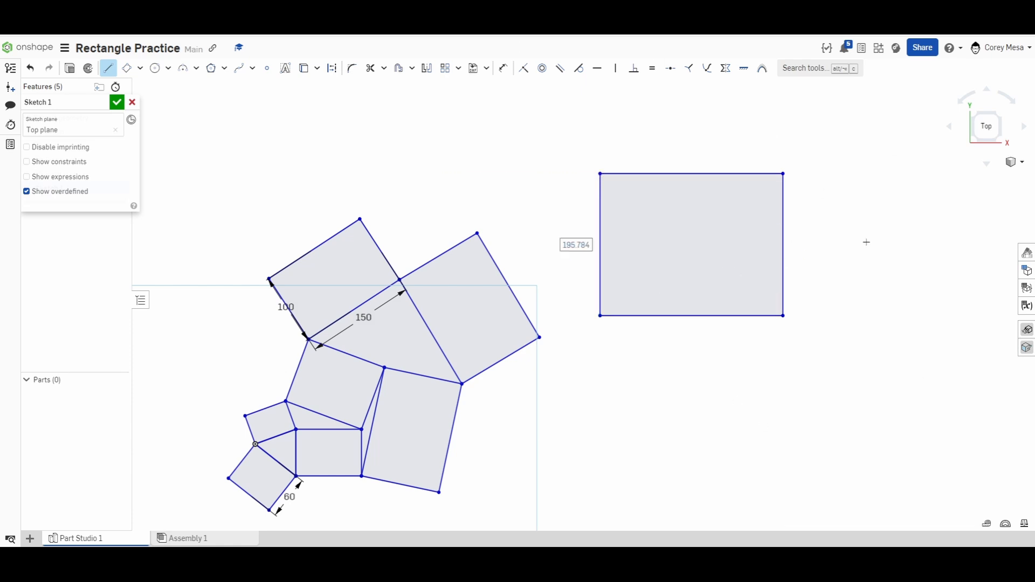
mouse_move(842, 299)
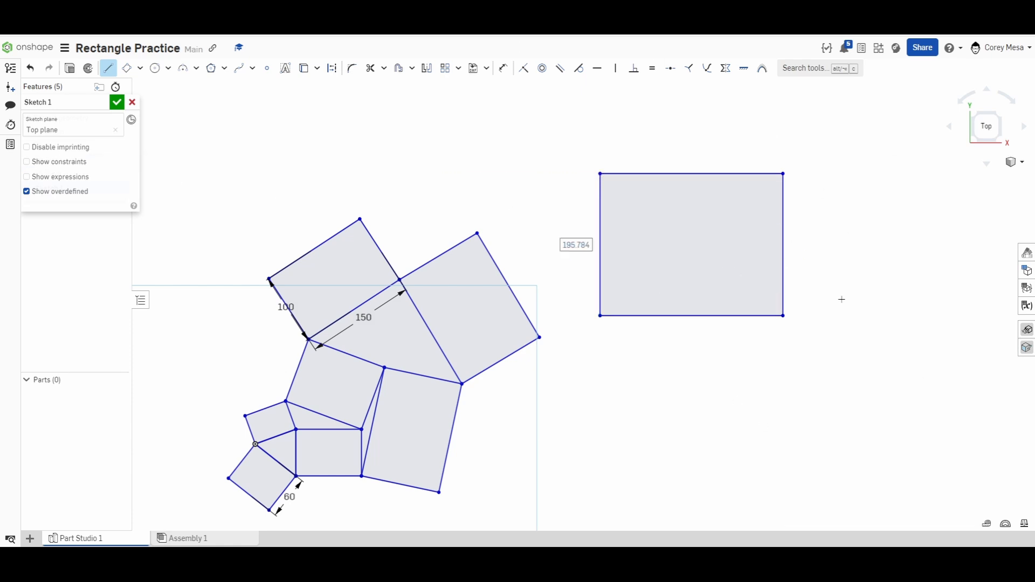
mouse_move(428, 207)
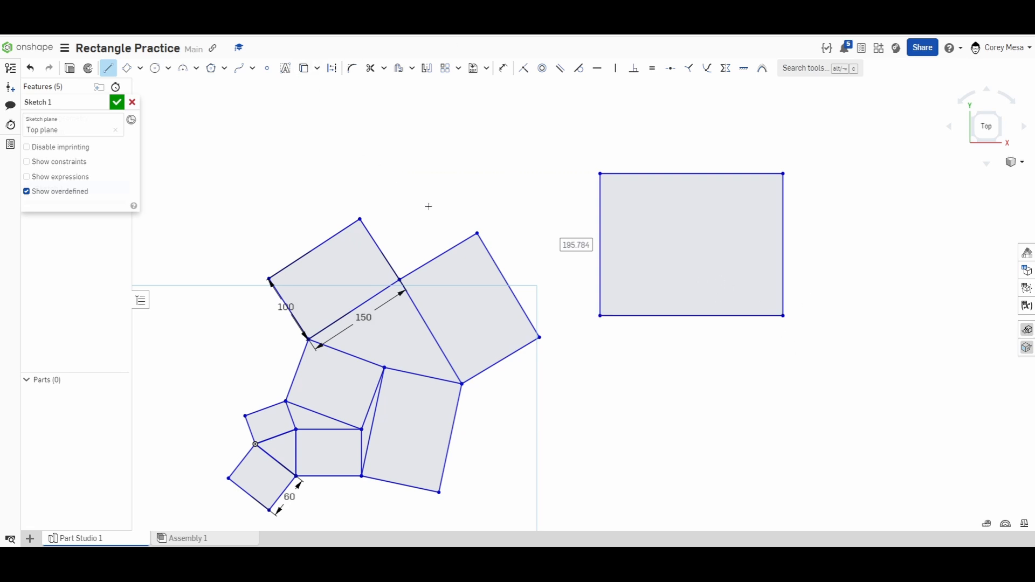
mouse_move(437, 189)
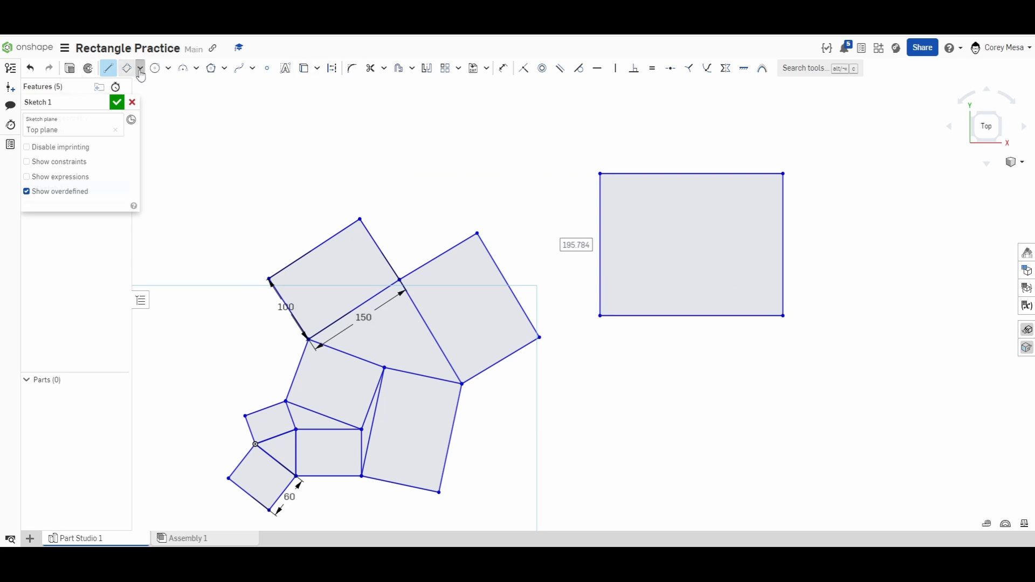
click(140, 68)
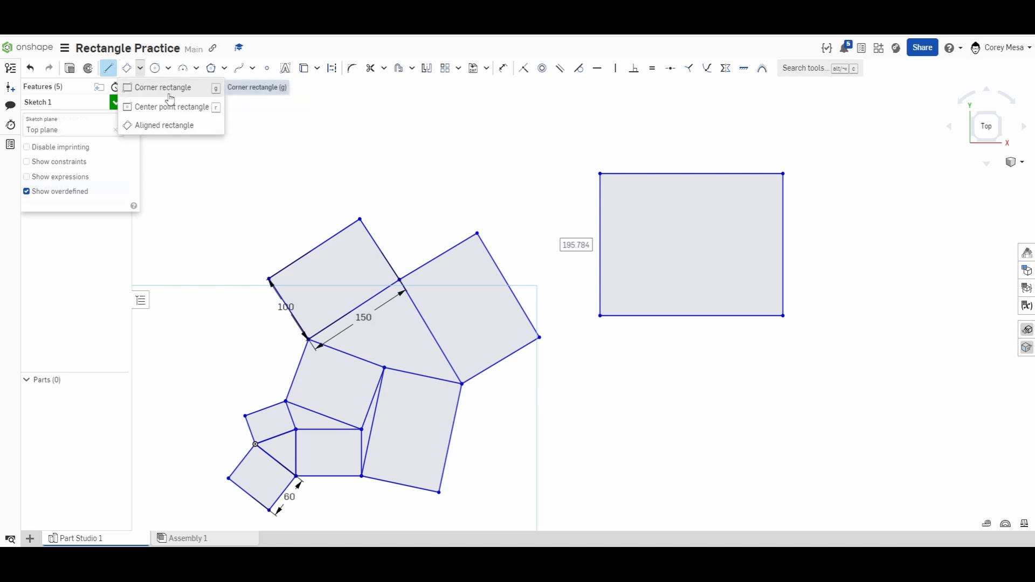
click(161, 87)
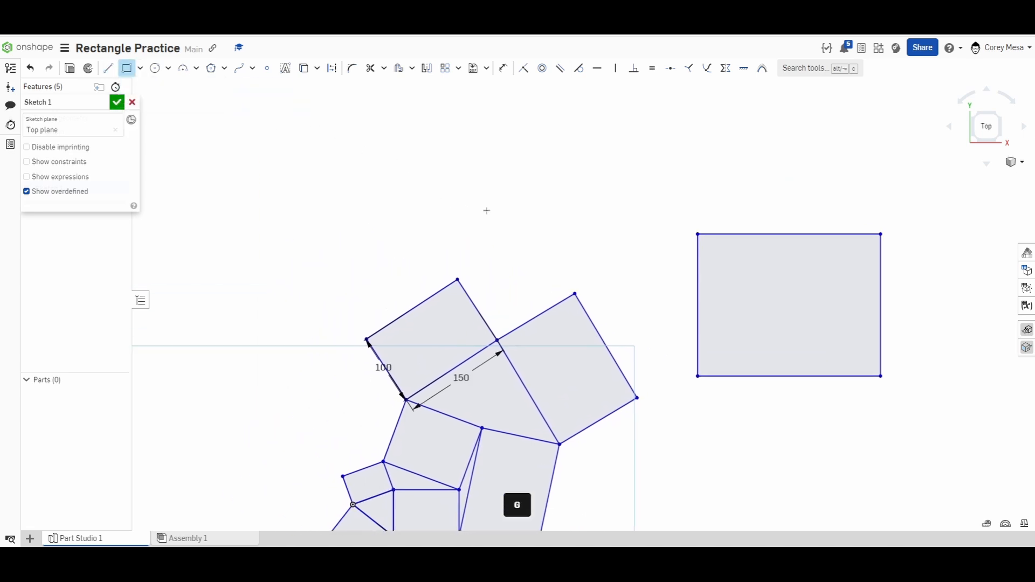
drag(200, 110, 342, 201)
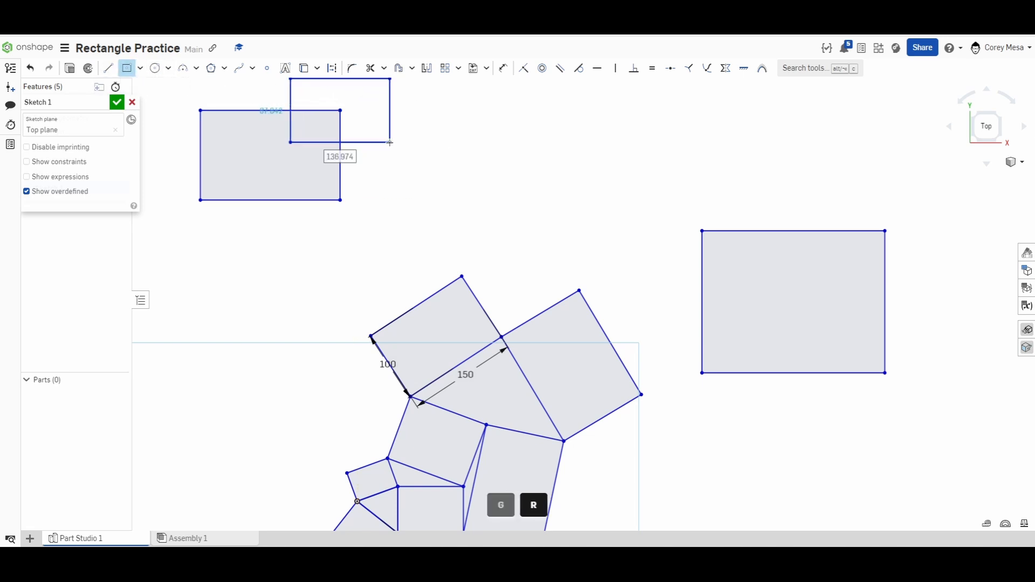
Switch to aligned rectangles to add the tilted recap square
click(139, 68)
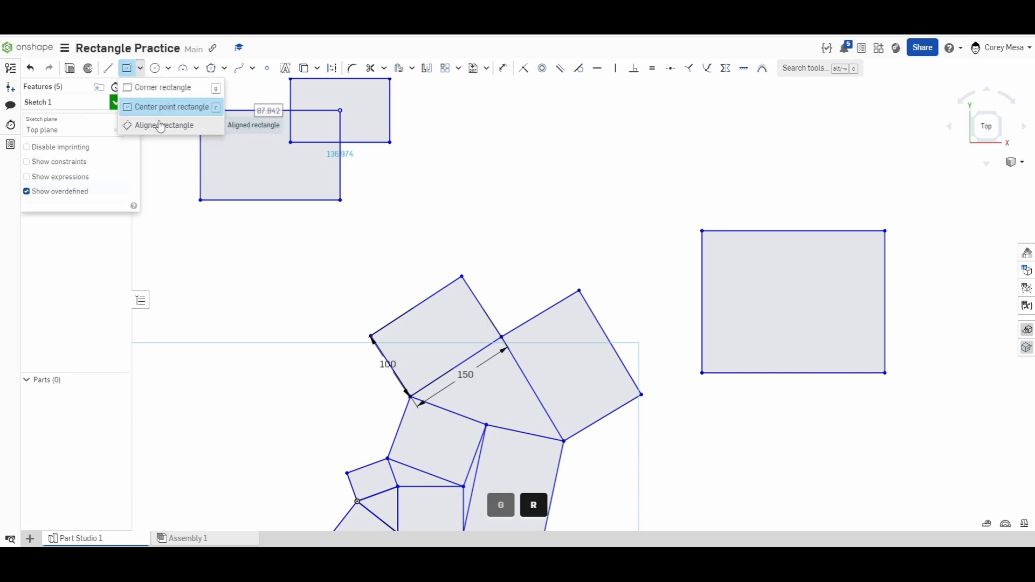
click(164, 124)
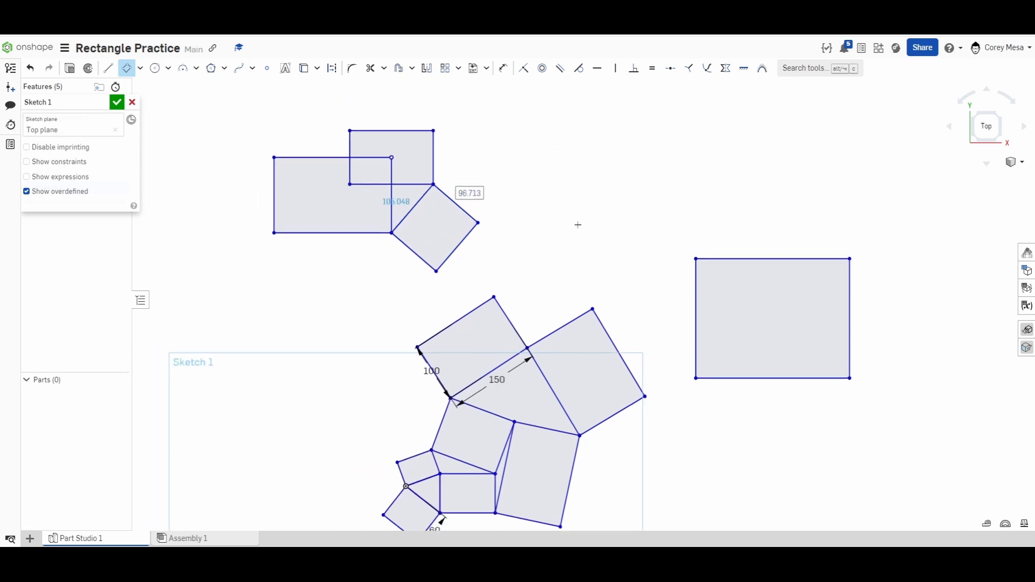
scroll(up, 3)
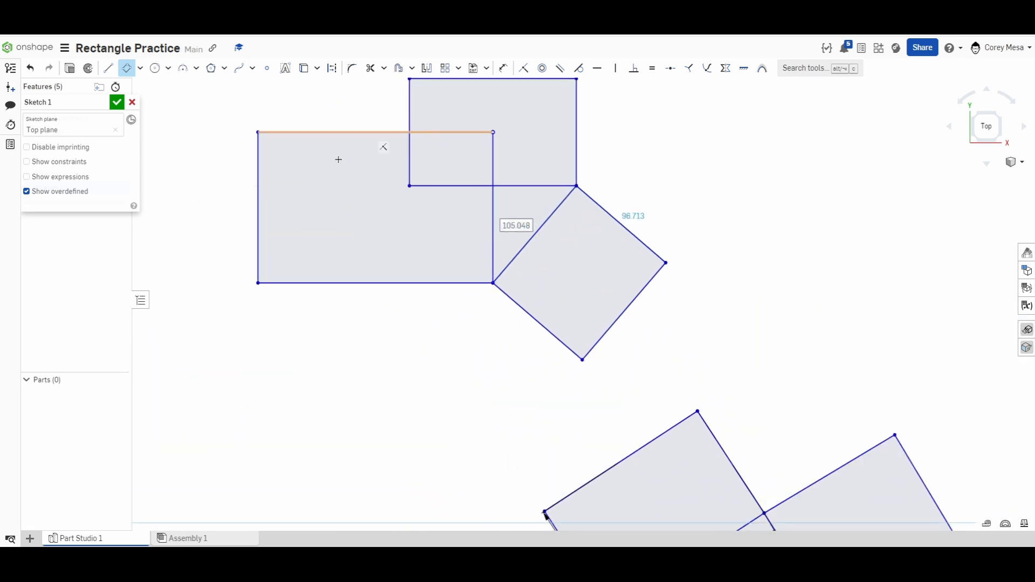
scroll(down, 3)
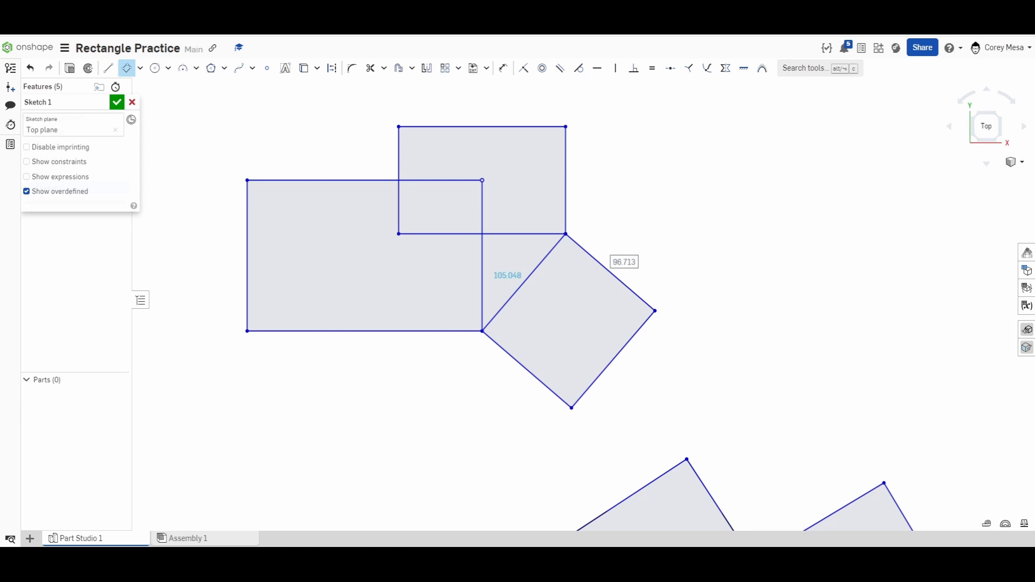
mouse_move(599, 227)
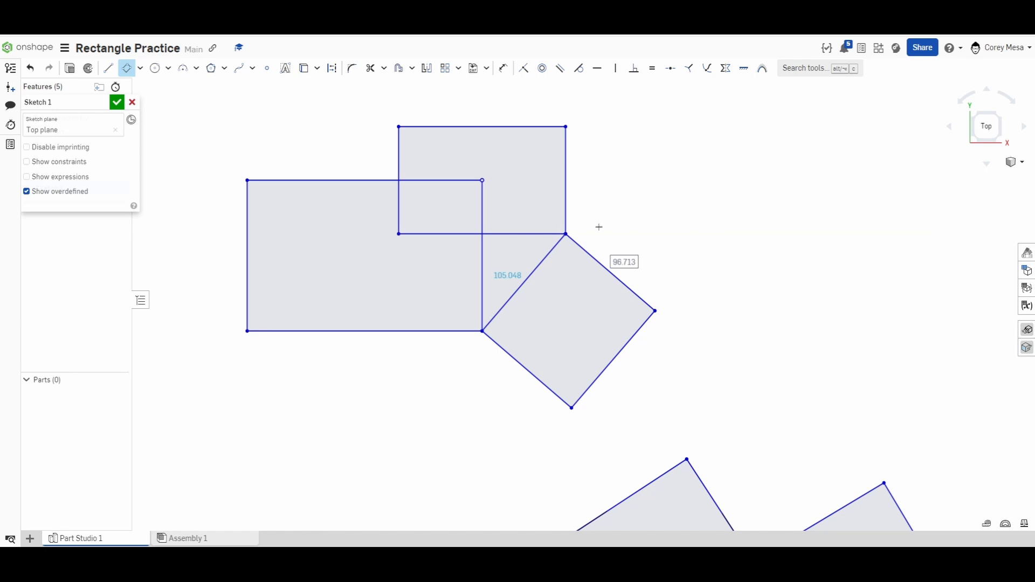
mouse_move(770, 253)
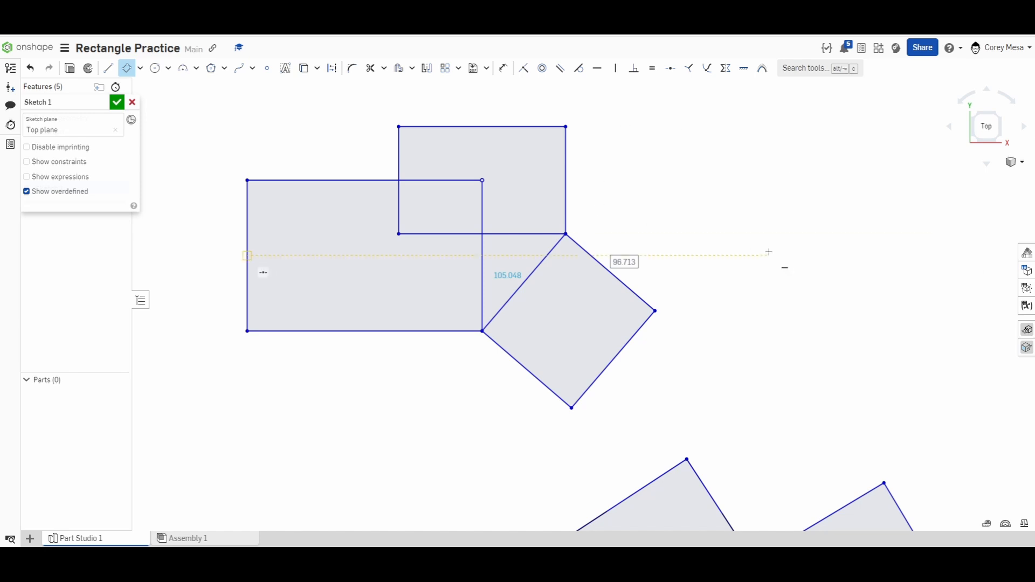